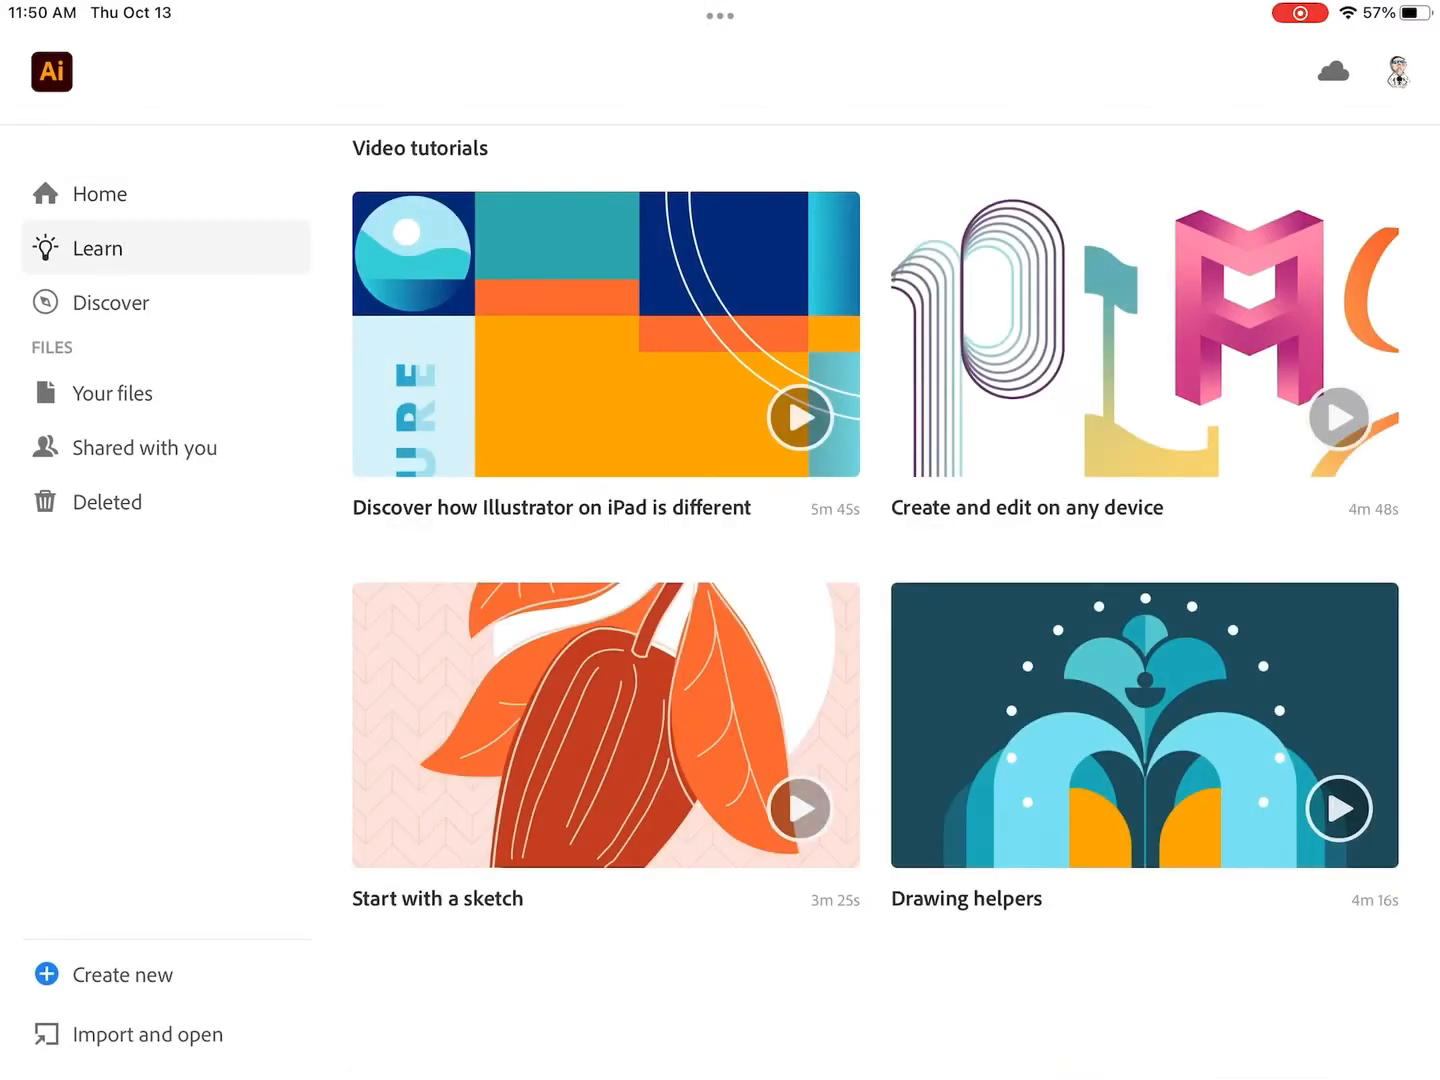
Read the Drawing helpers tutorial down to Mirror repeat, then close it.
left_click(799, 417)
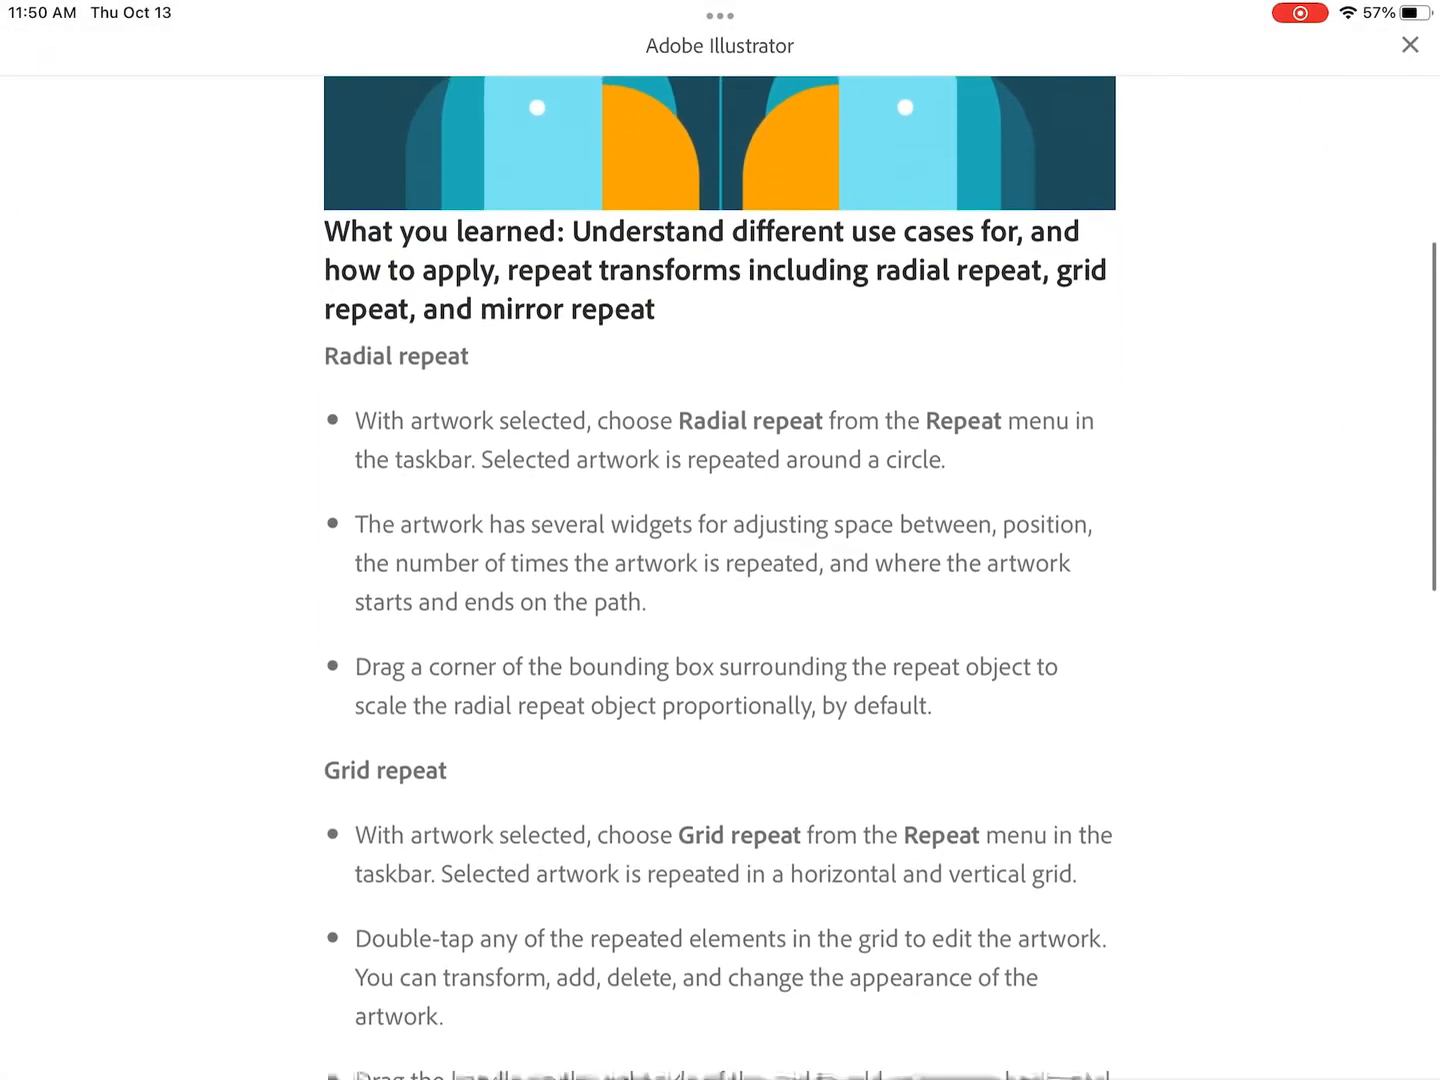
scroll("down", 3)
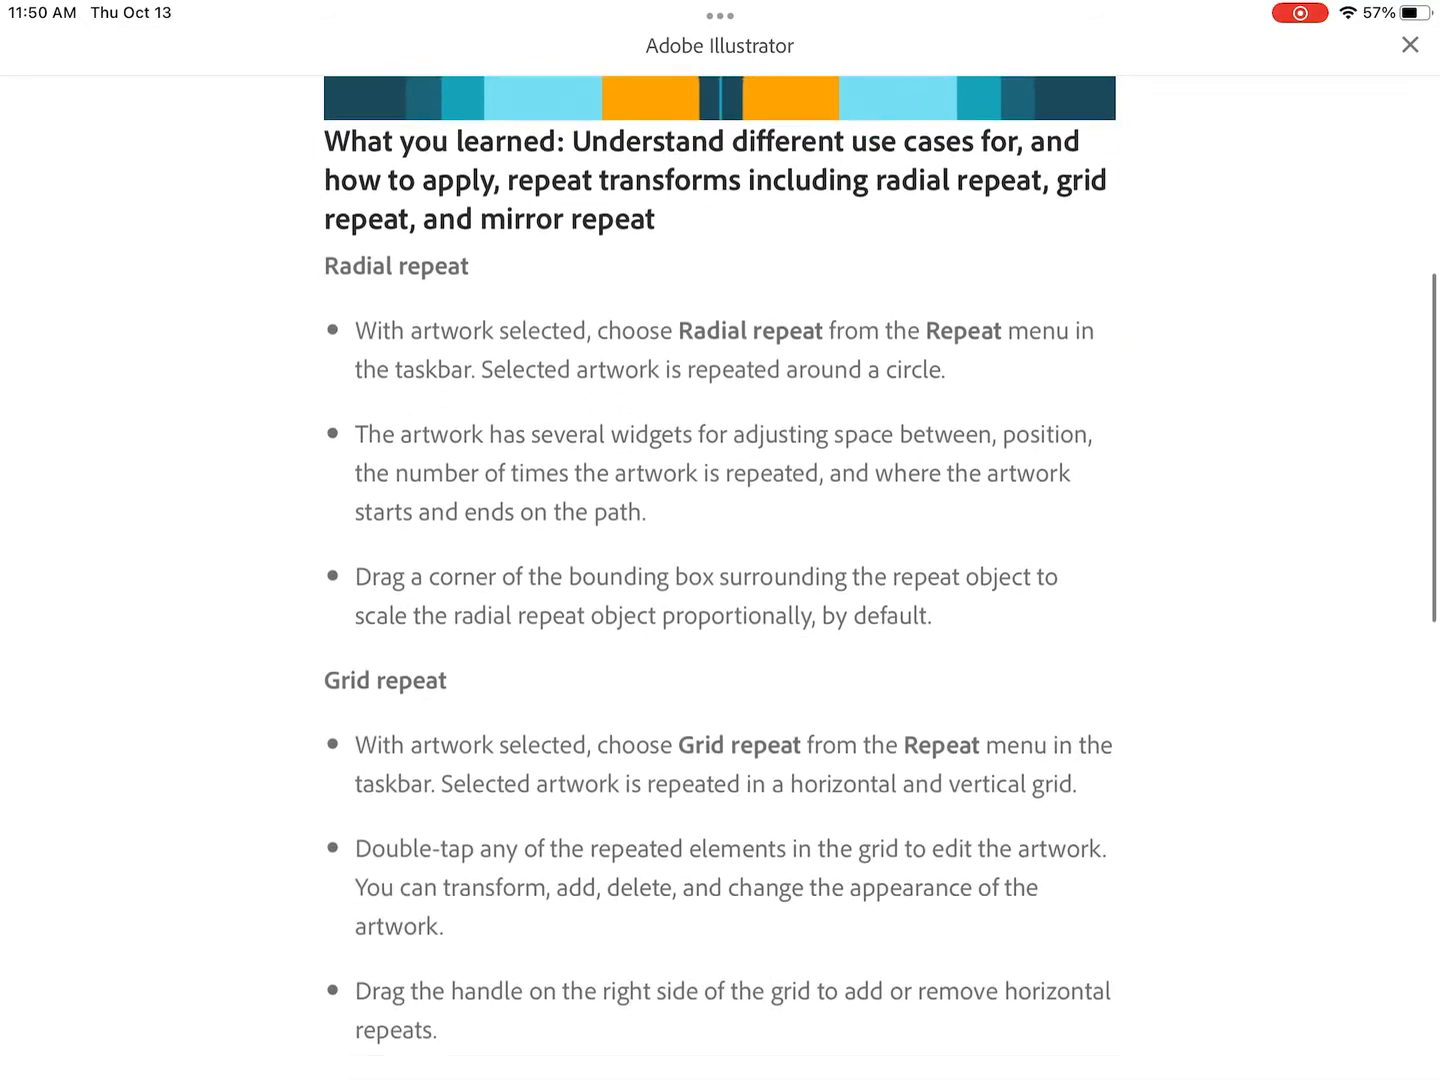
scroll("down", 3)
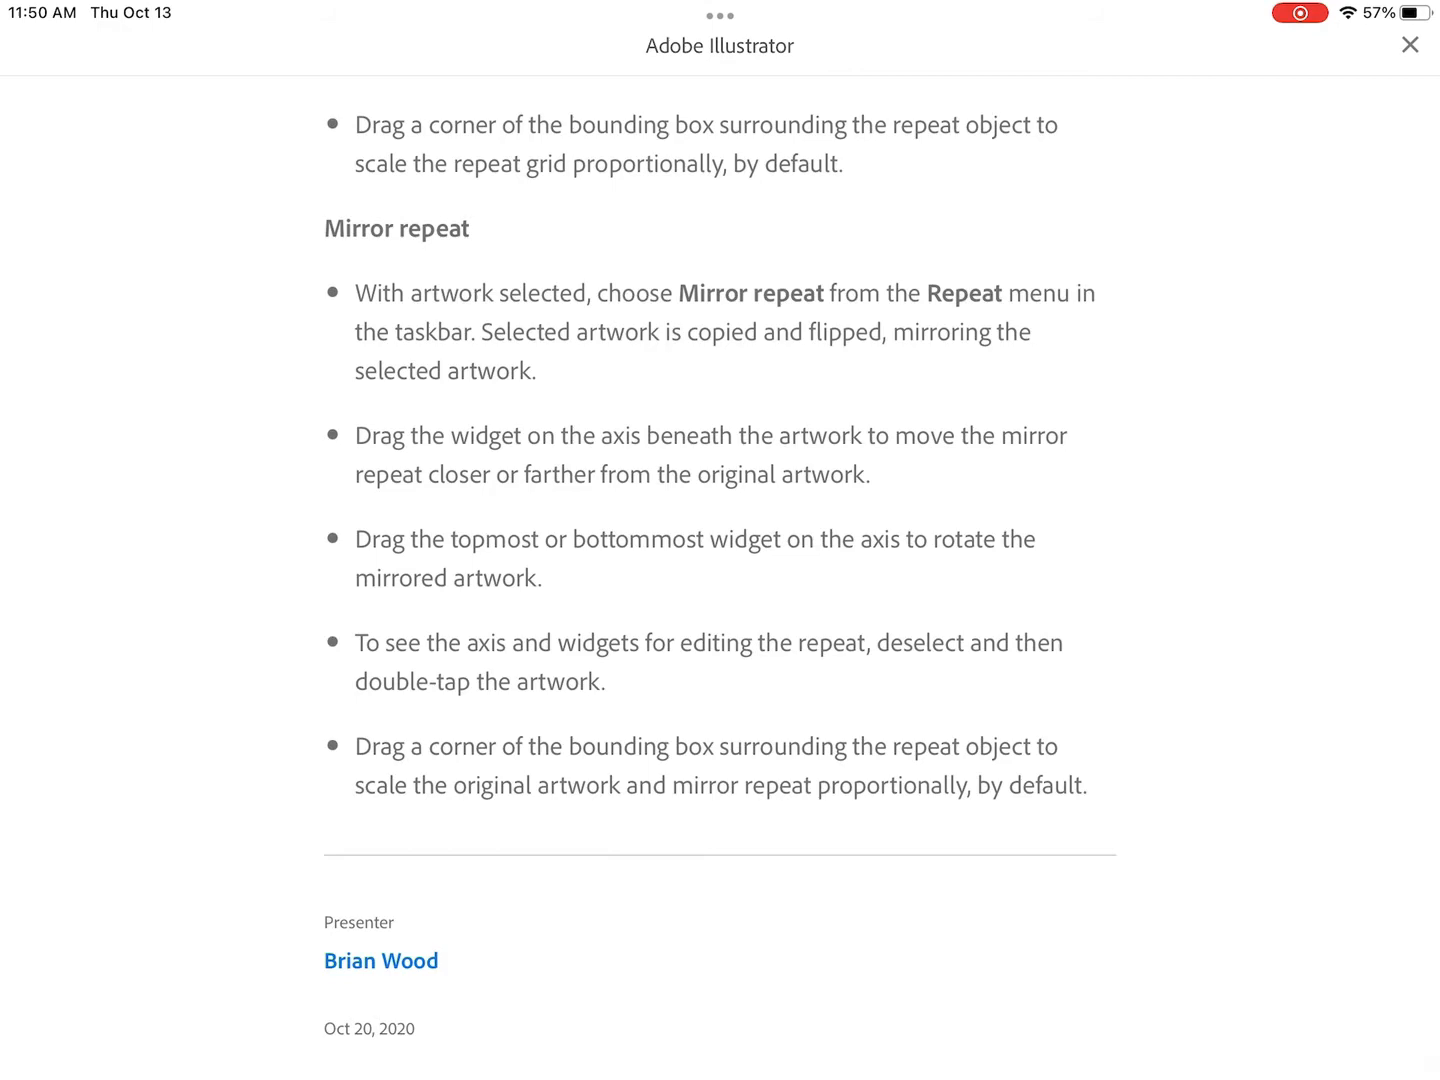
left_click(1409, 45)
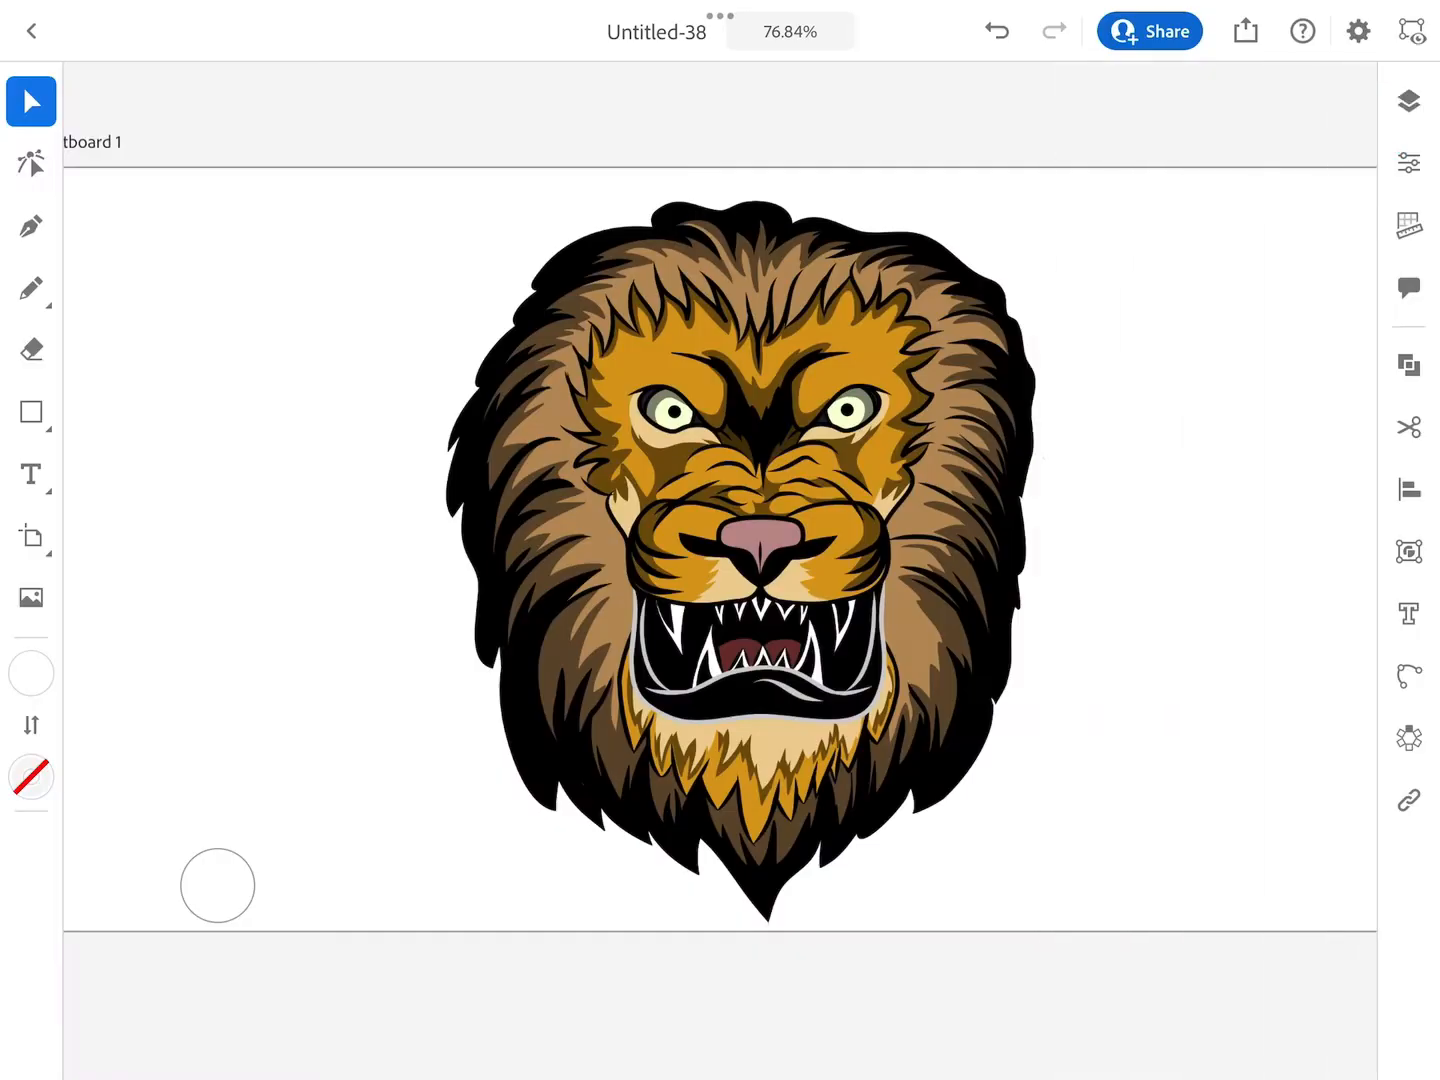
Select the Paintbrush tool for black, no-fill strokes and show the layers list.
left_click(30, 290)
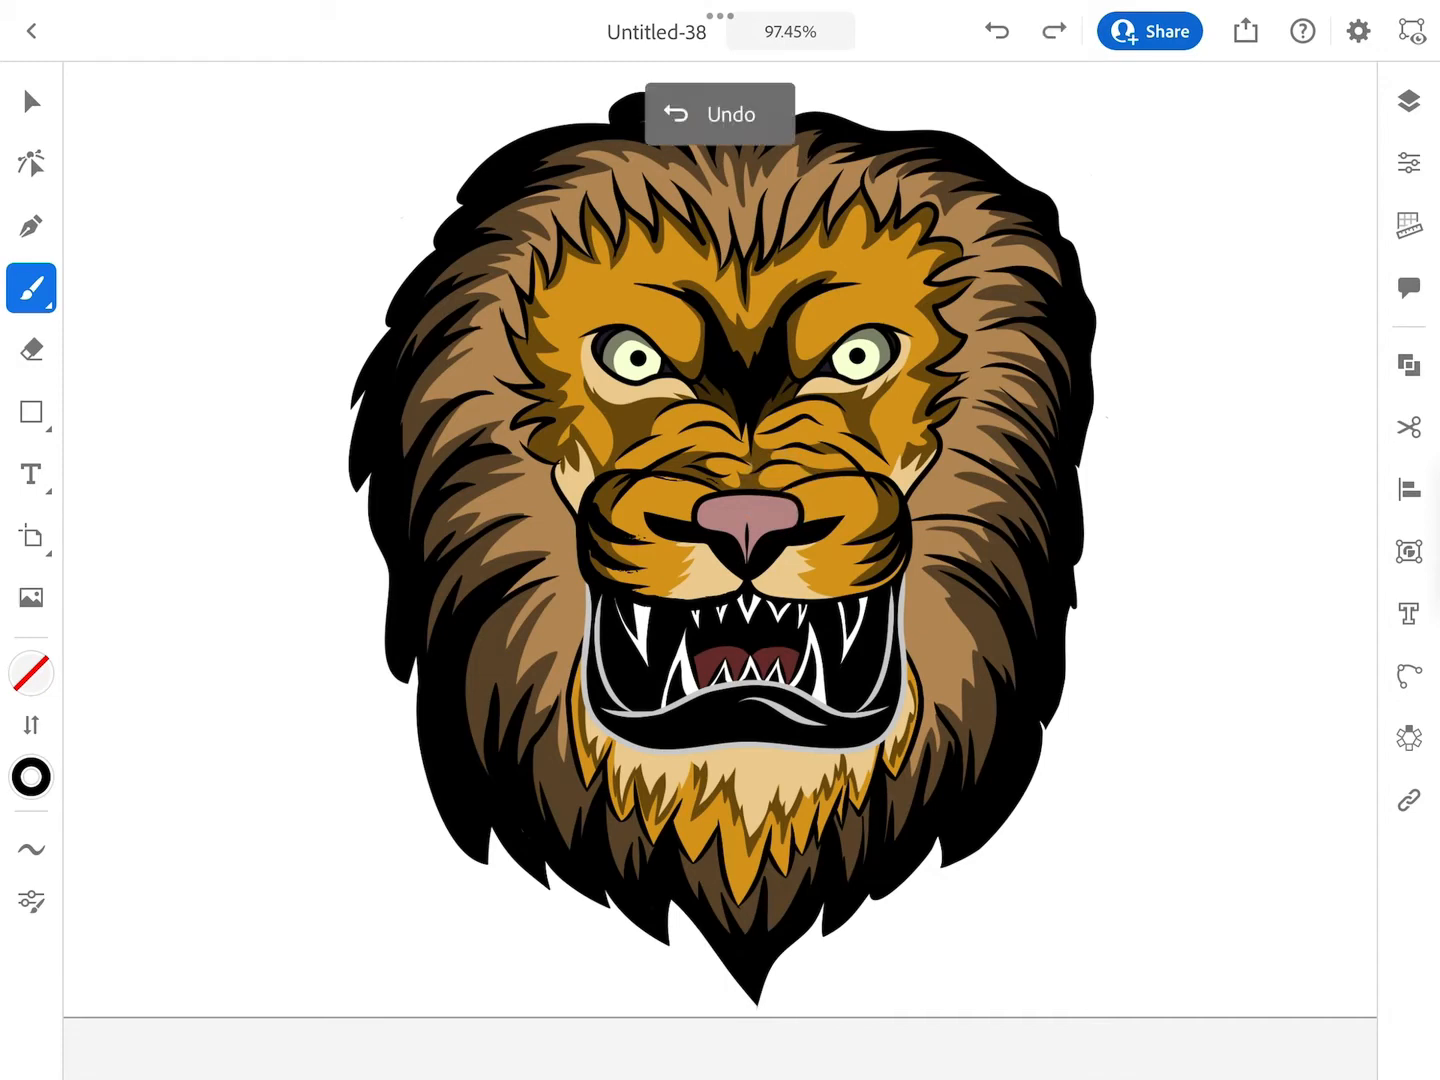
left_click(1408, 101)
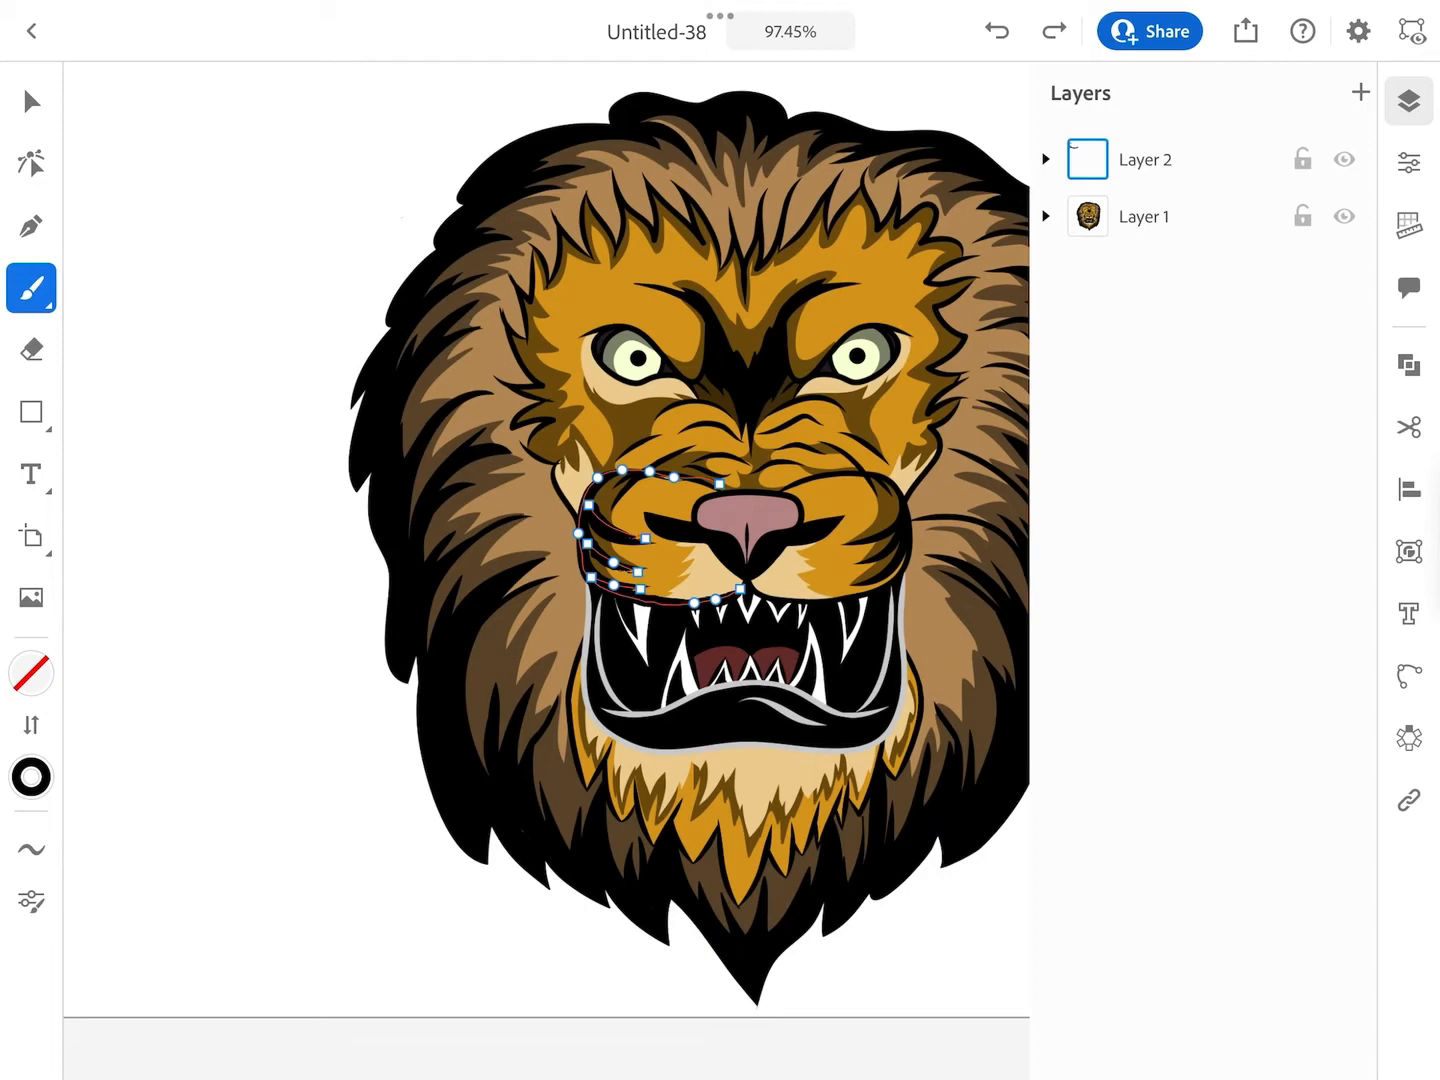
Mirror the muzzle stroke, then review Layer 2's Mirror repeat and Path in Layers.
left_click(1408, 738)
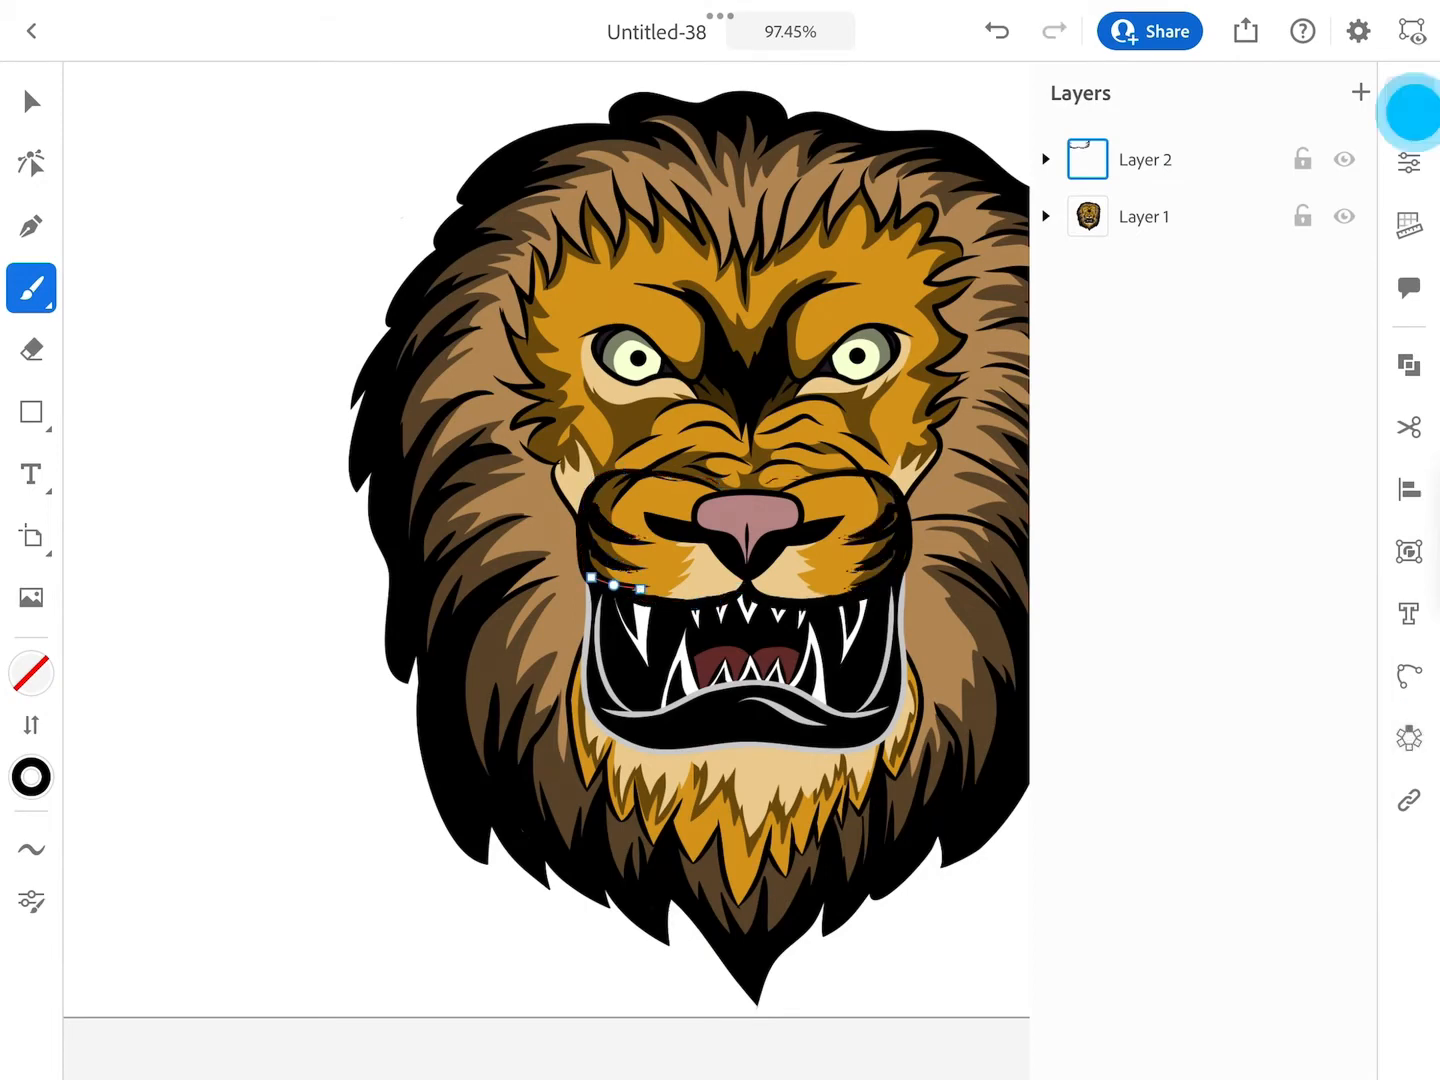
left_click(1409, 101)
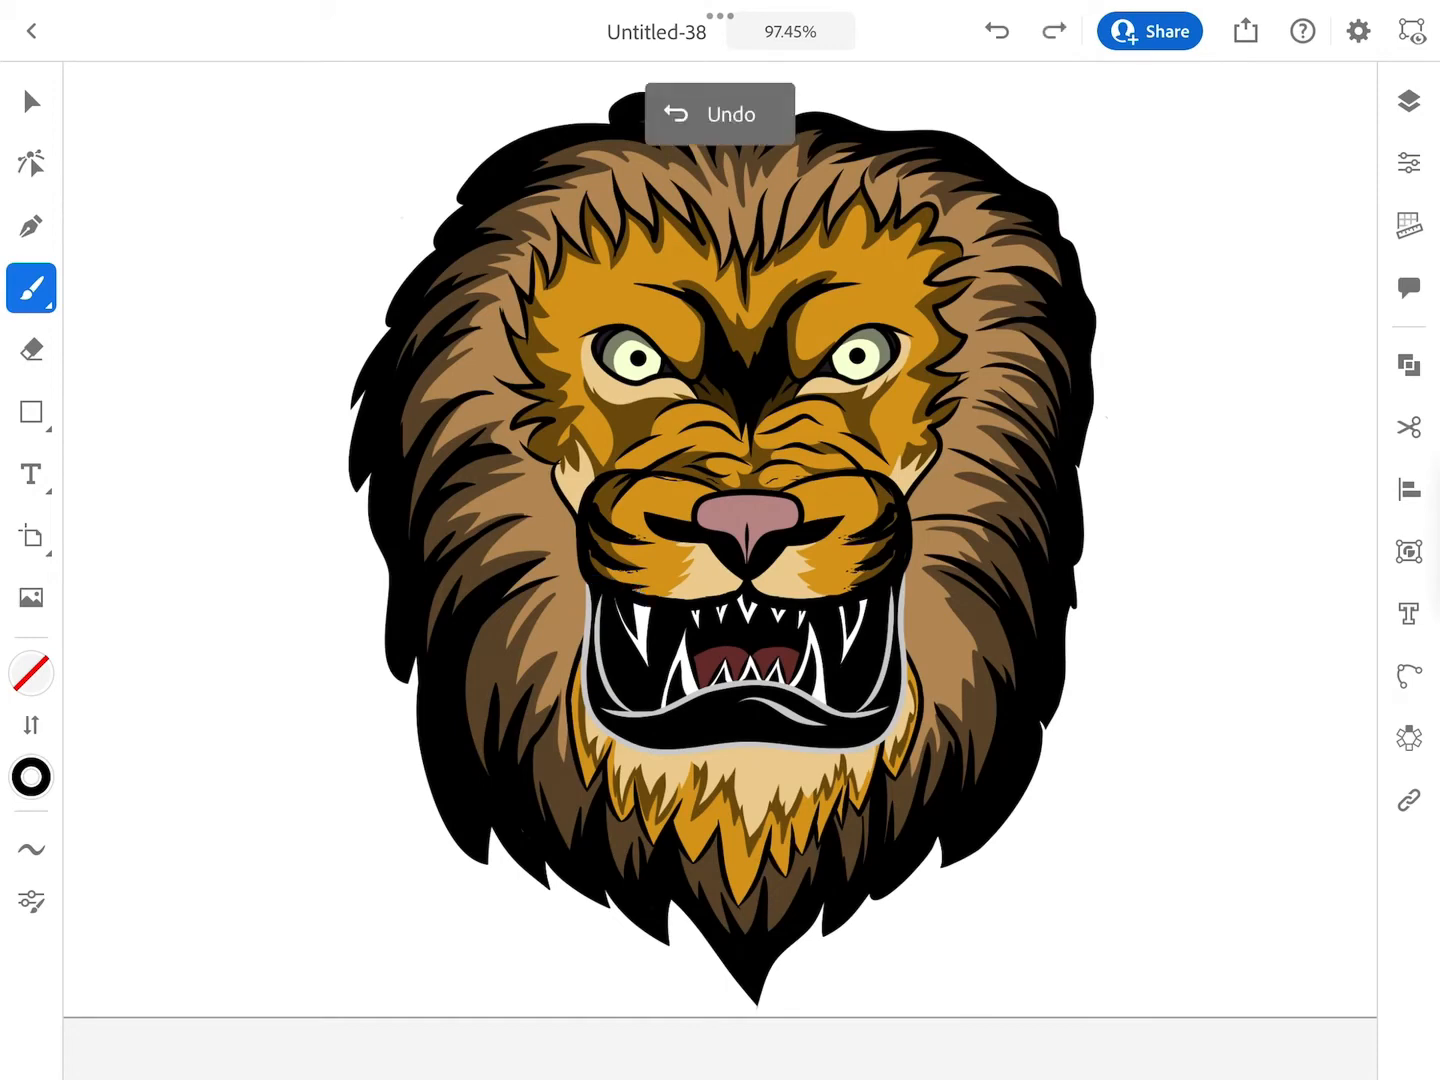
left_click(1408, 101)
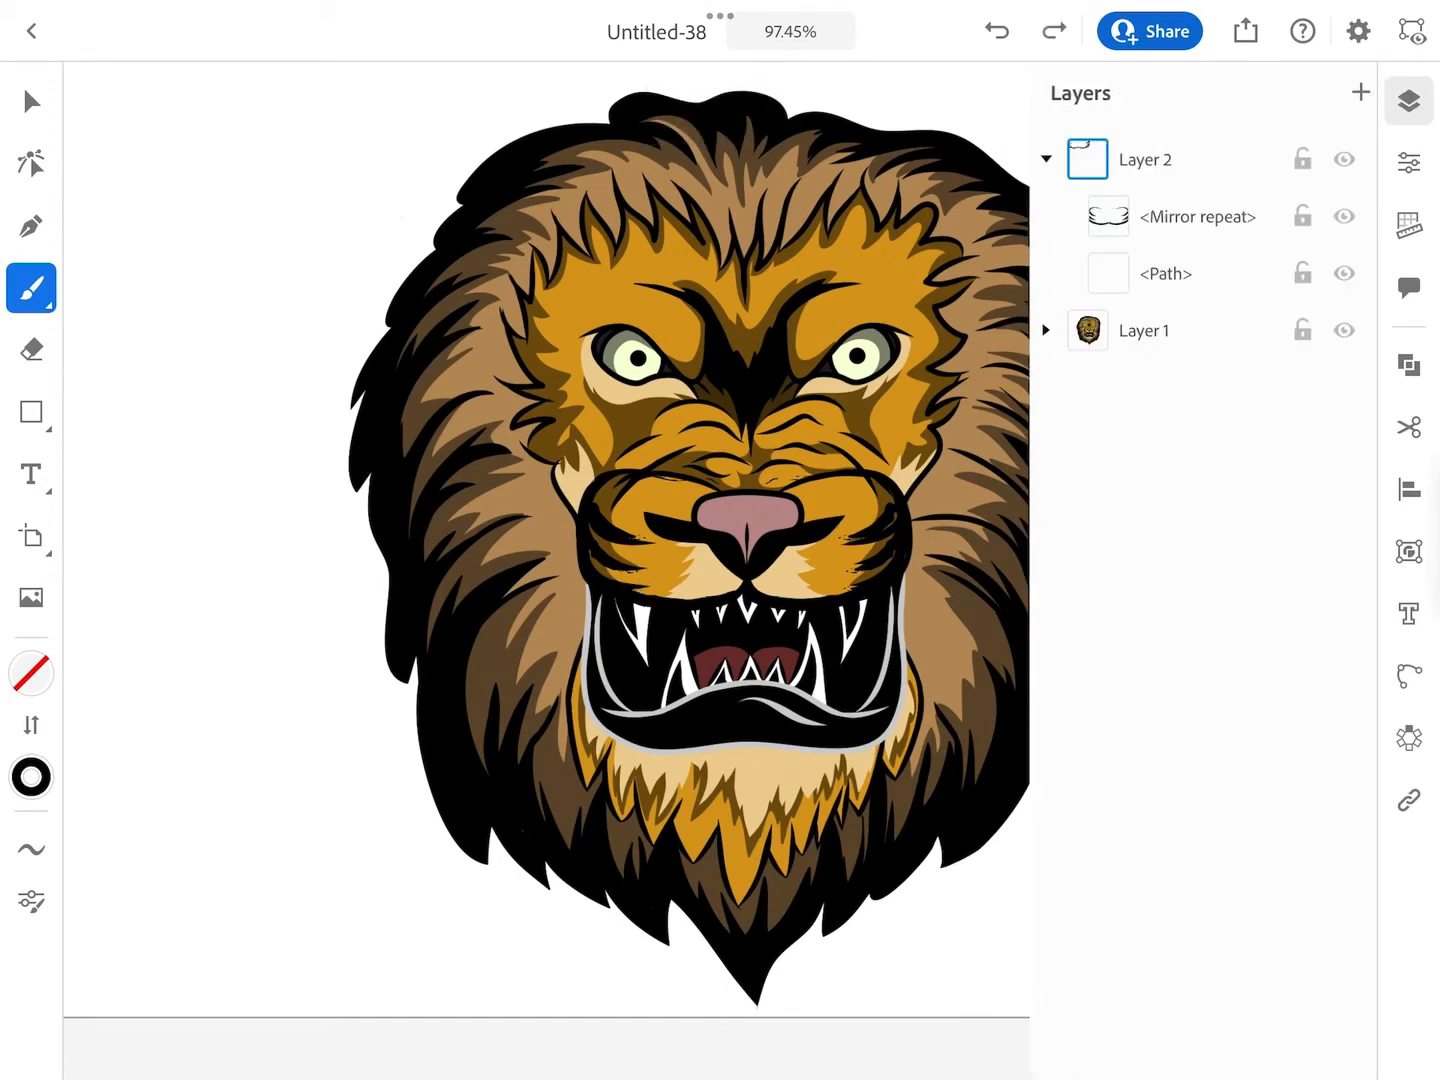
left_click(660, 530)
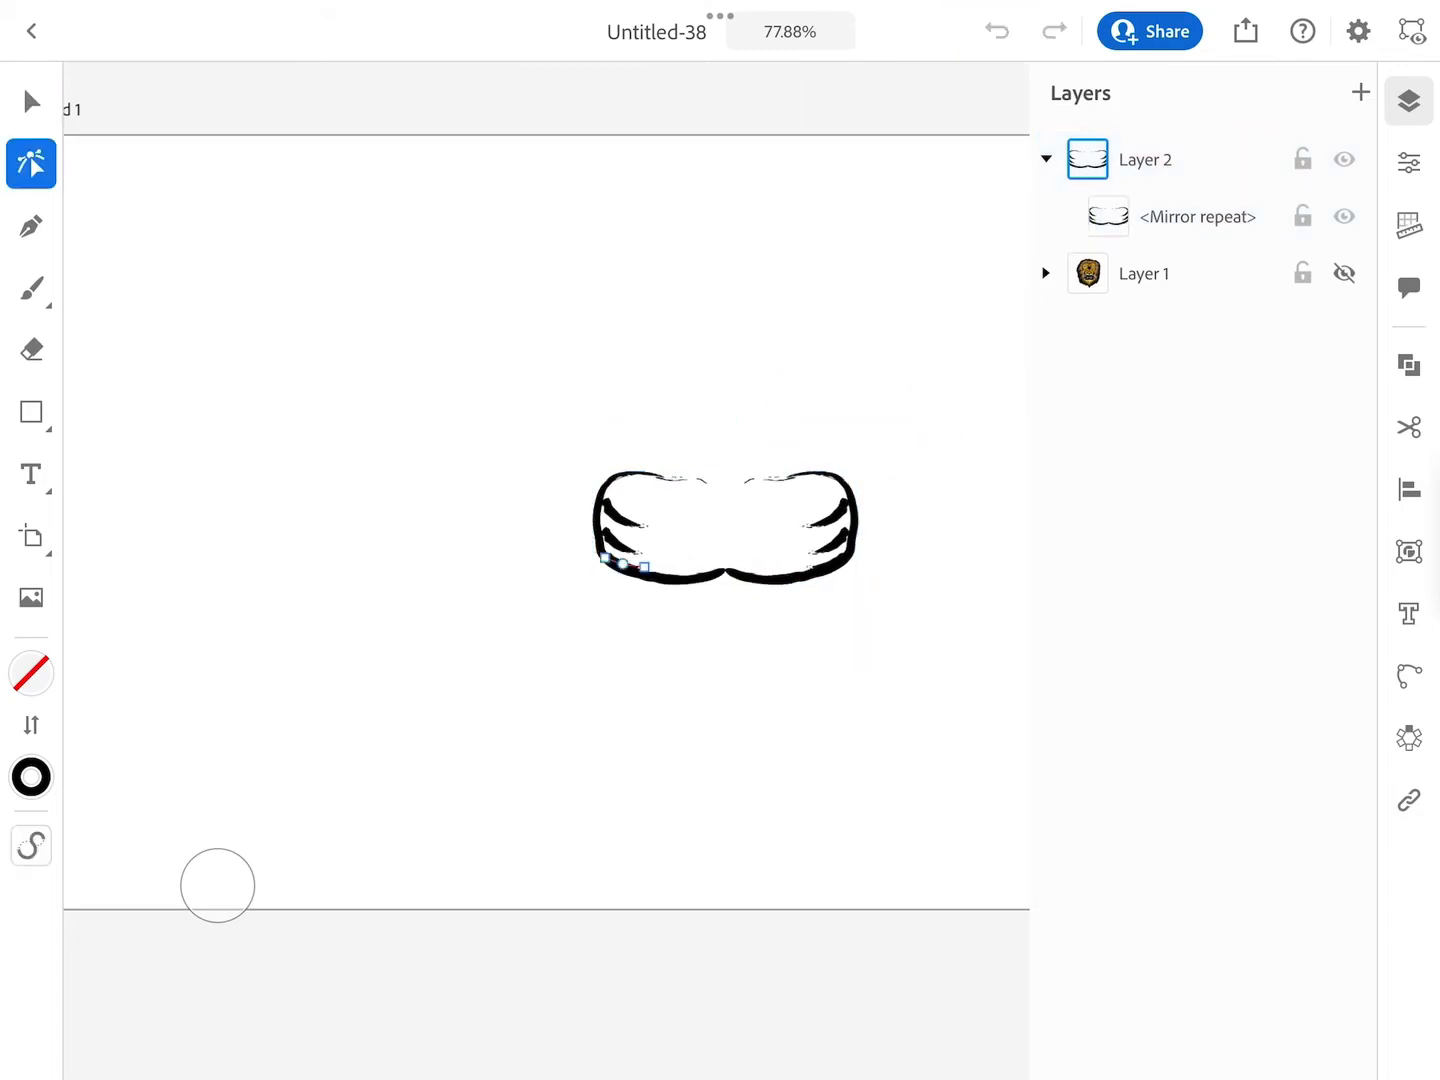
Tilt the muzzle Mirror repeat's axis, set it upright, and offset the mirrored copy.
left_click(30, 101)
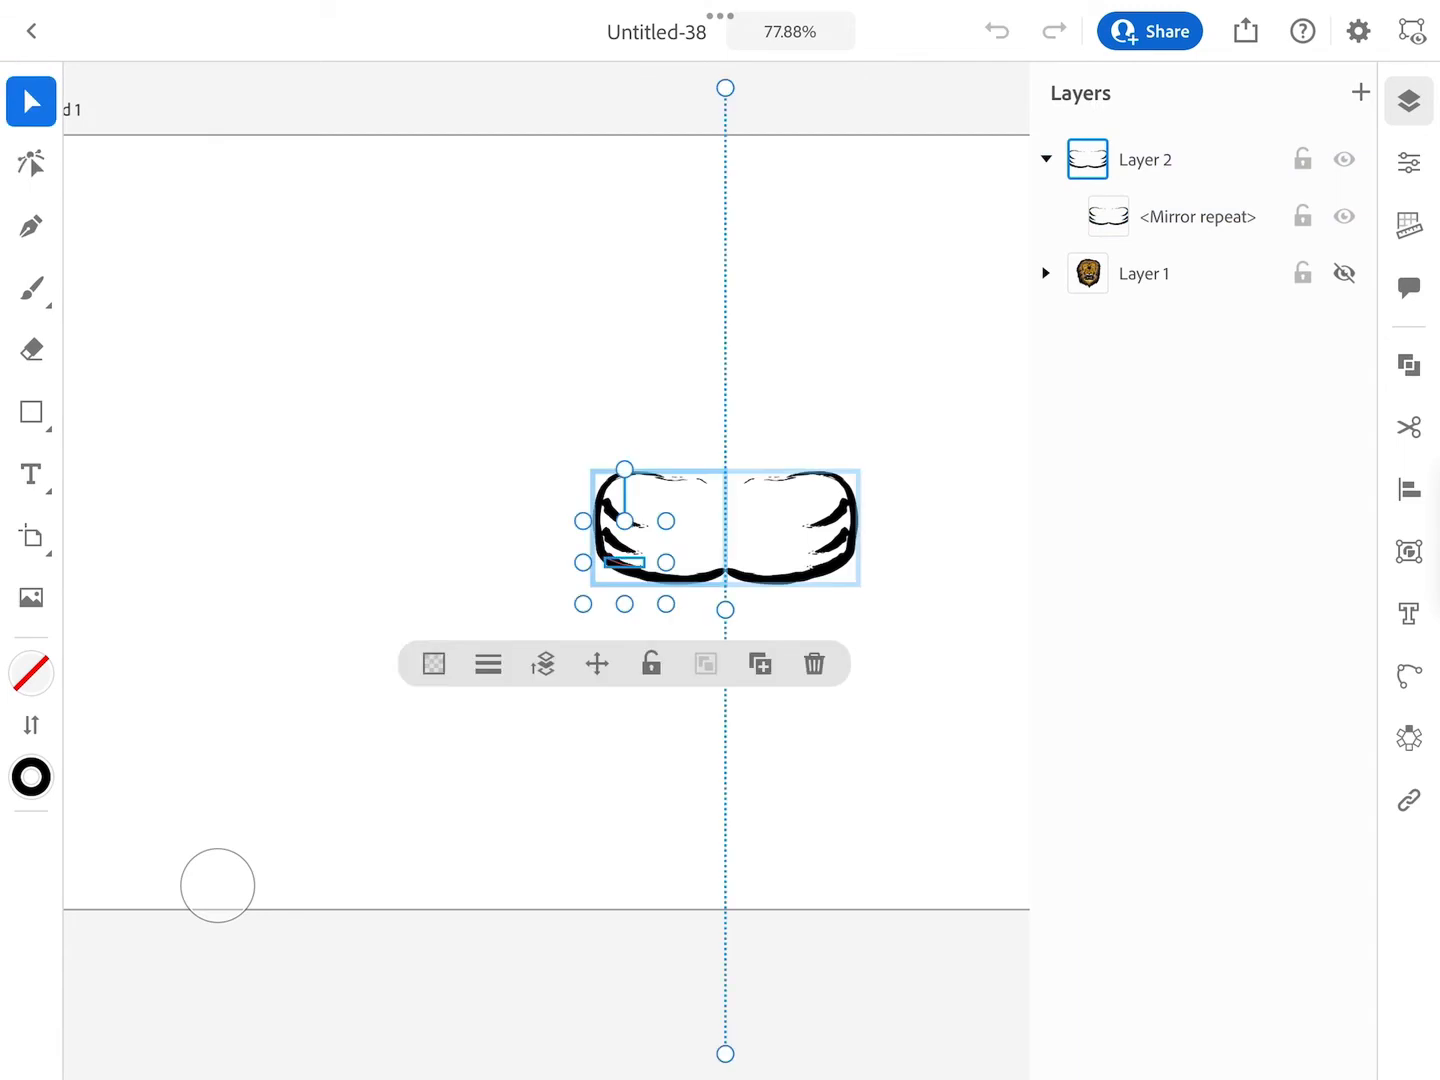
left_click_drag(725, 87, 828, 152)
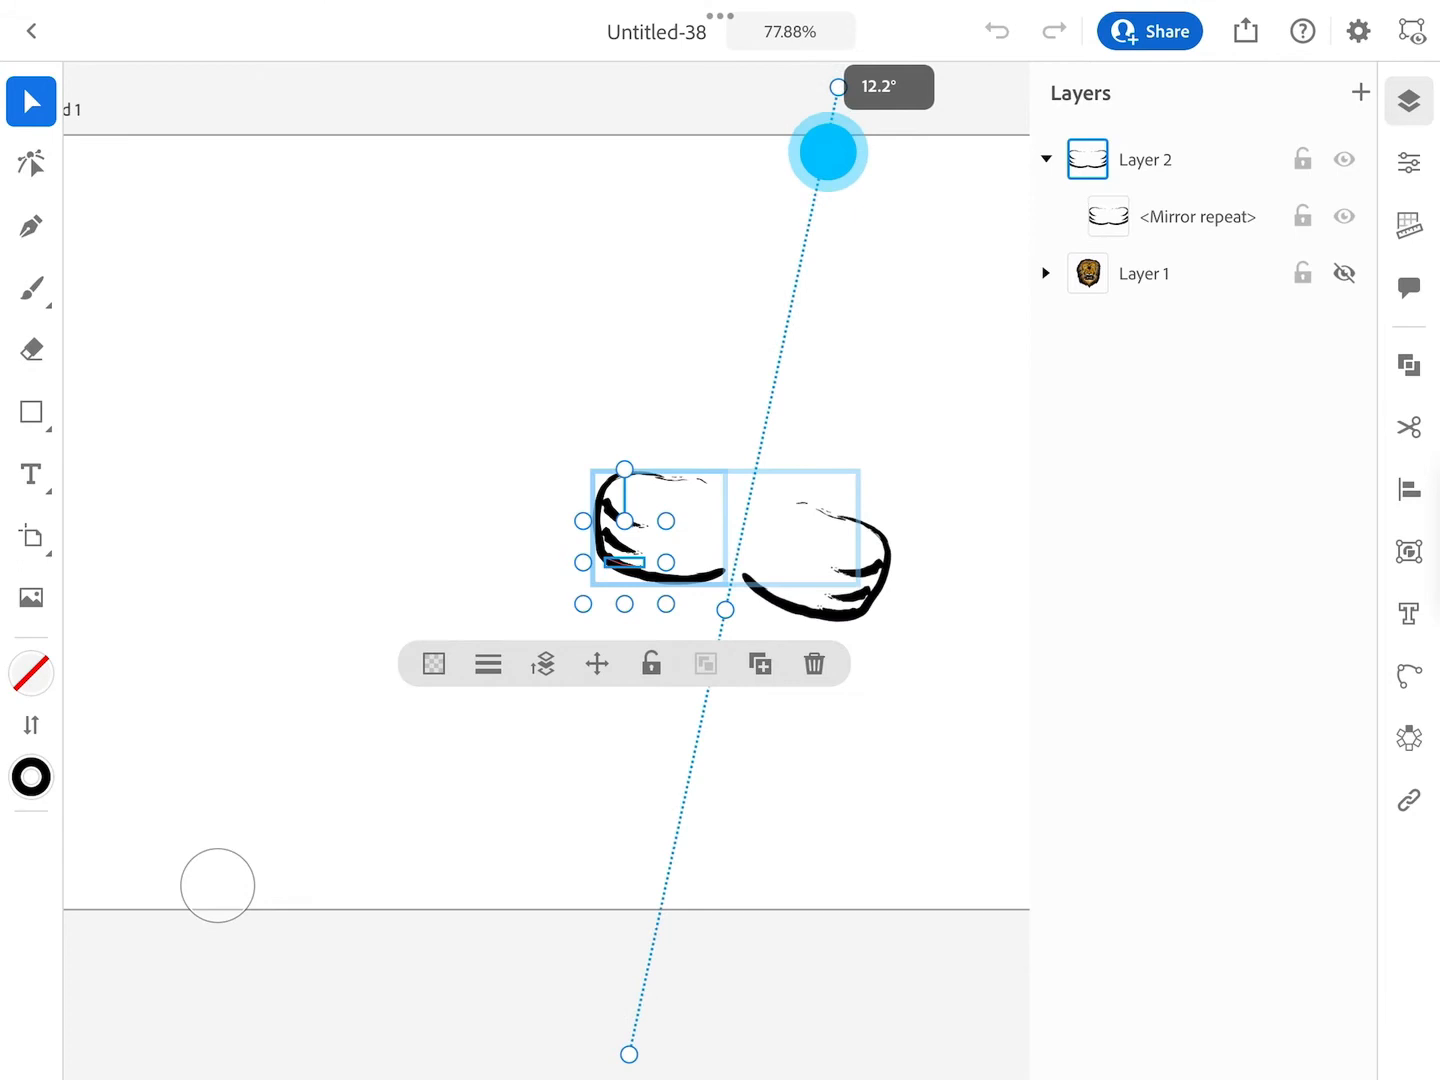
left_click_drag(828, 152, 705, 108)
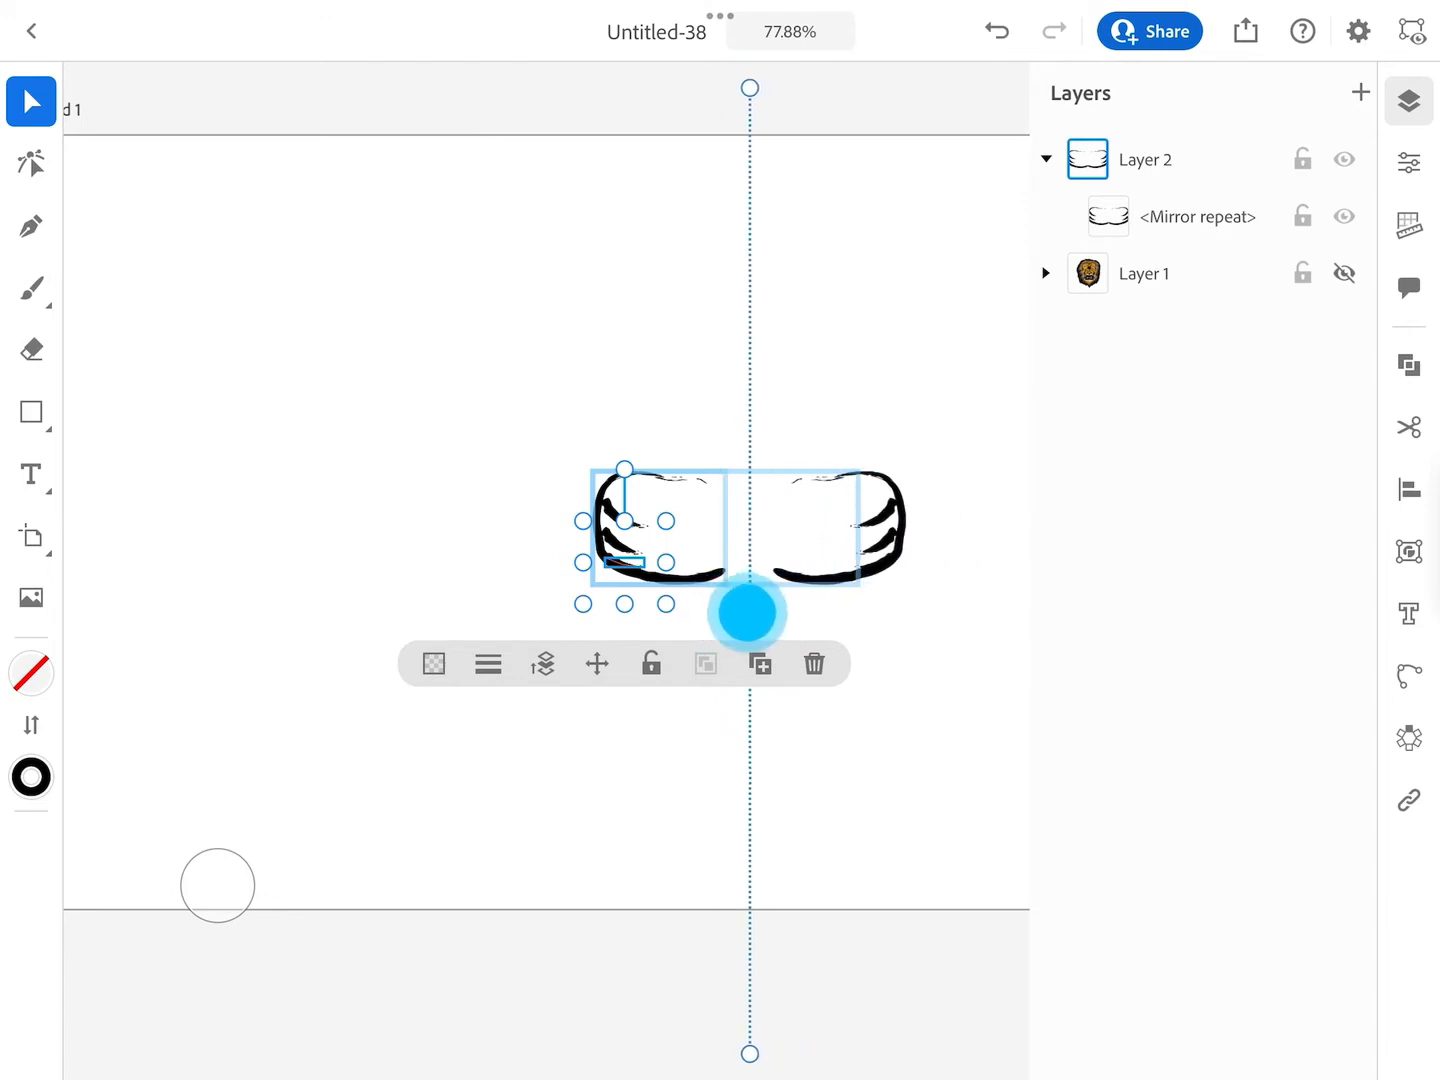
left_click_drag(749, 613, 737, 625)
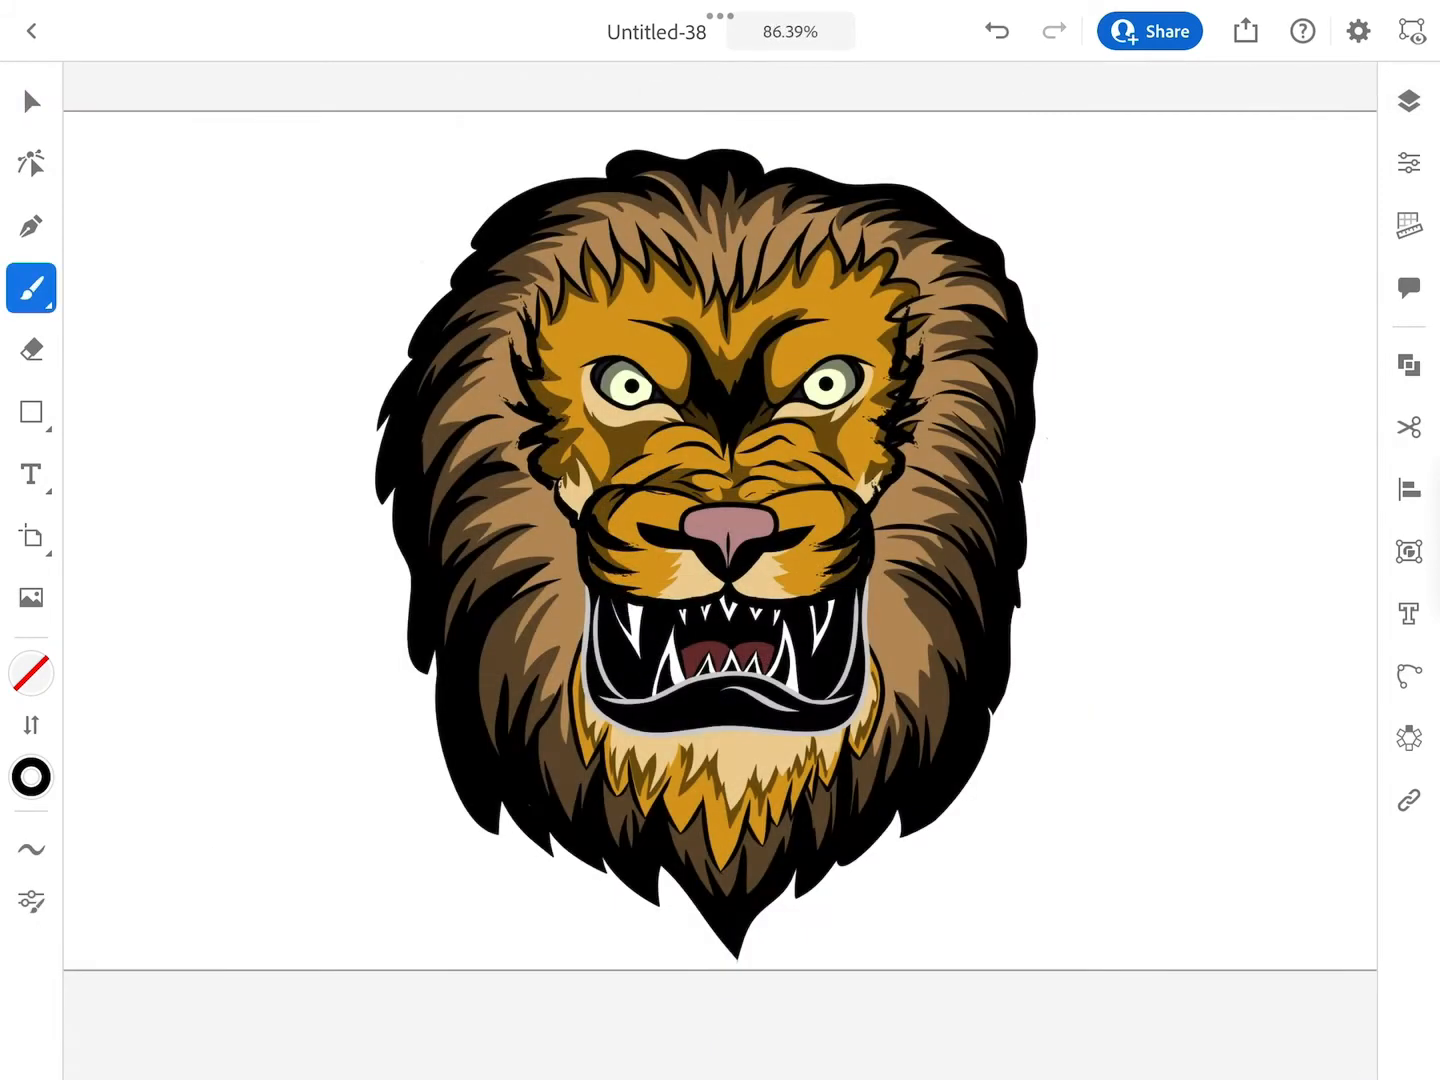
Check View mode and draw a Pen-tool vertical midline from the chin tip to the artboard top.
left_click(30, 226)
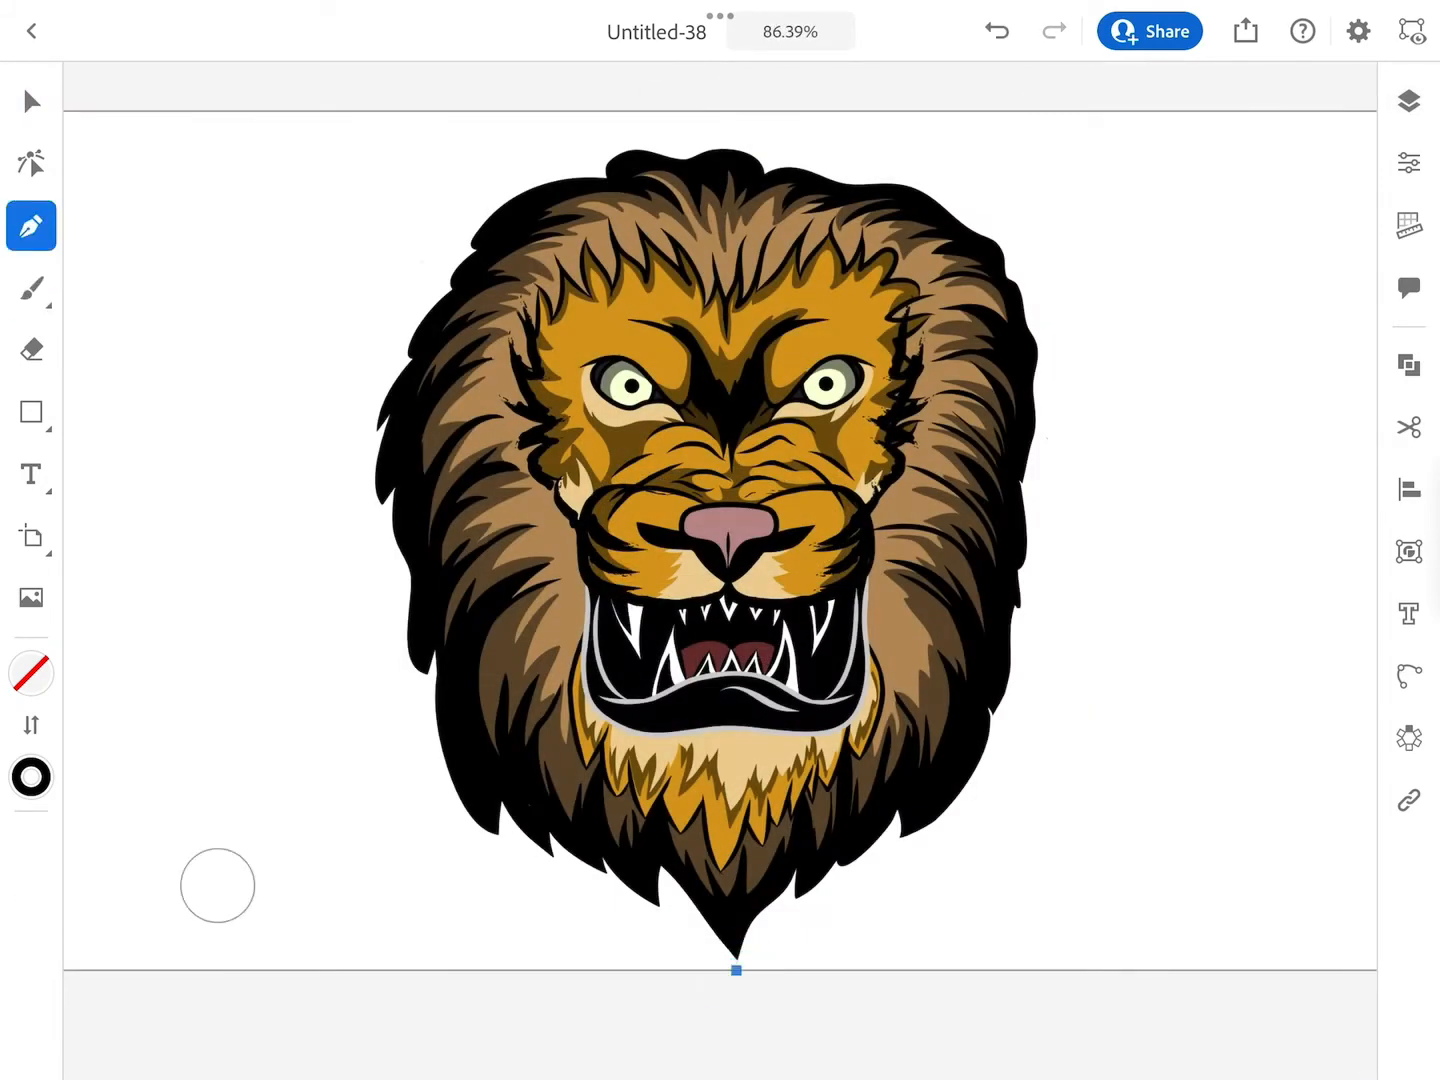
left_click(1410, 30)
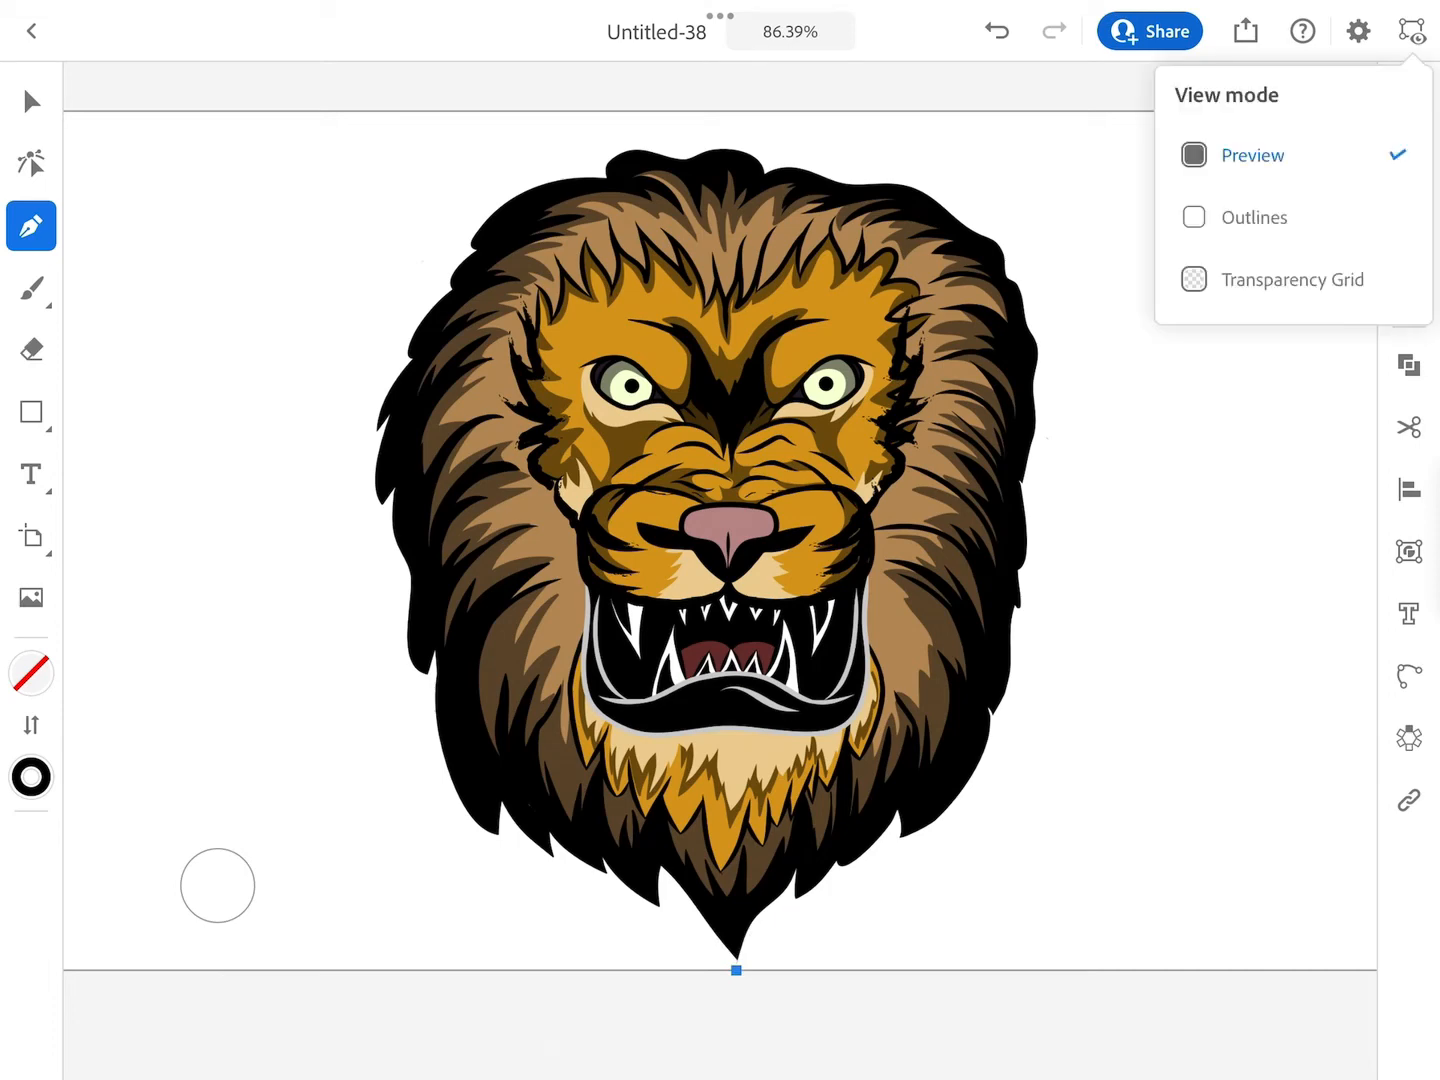
left_click(1411, 31)
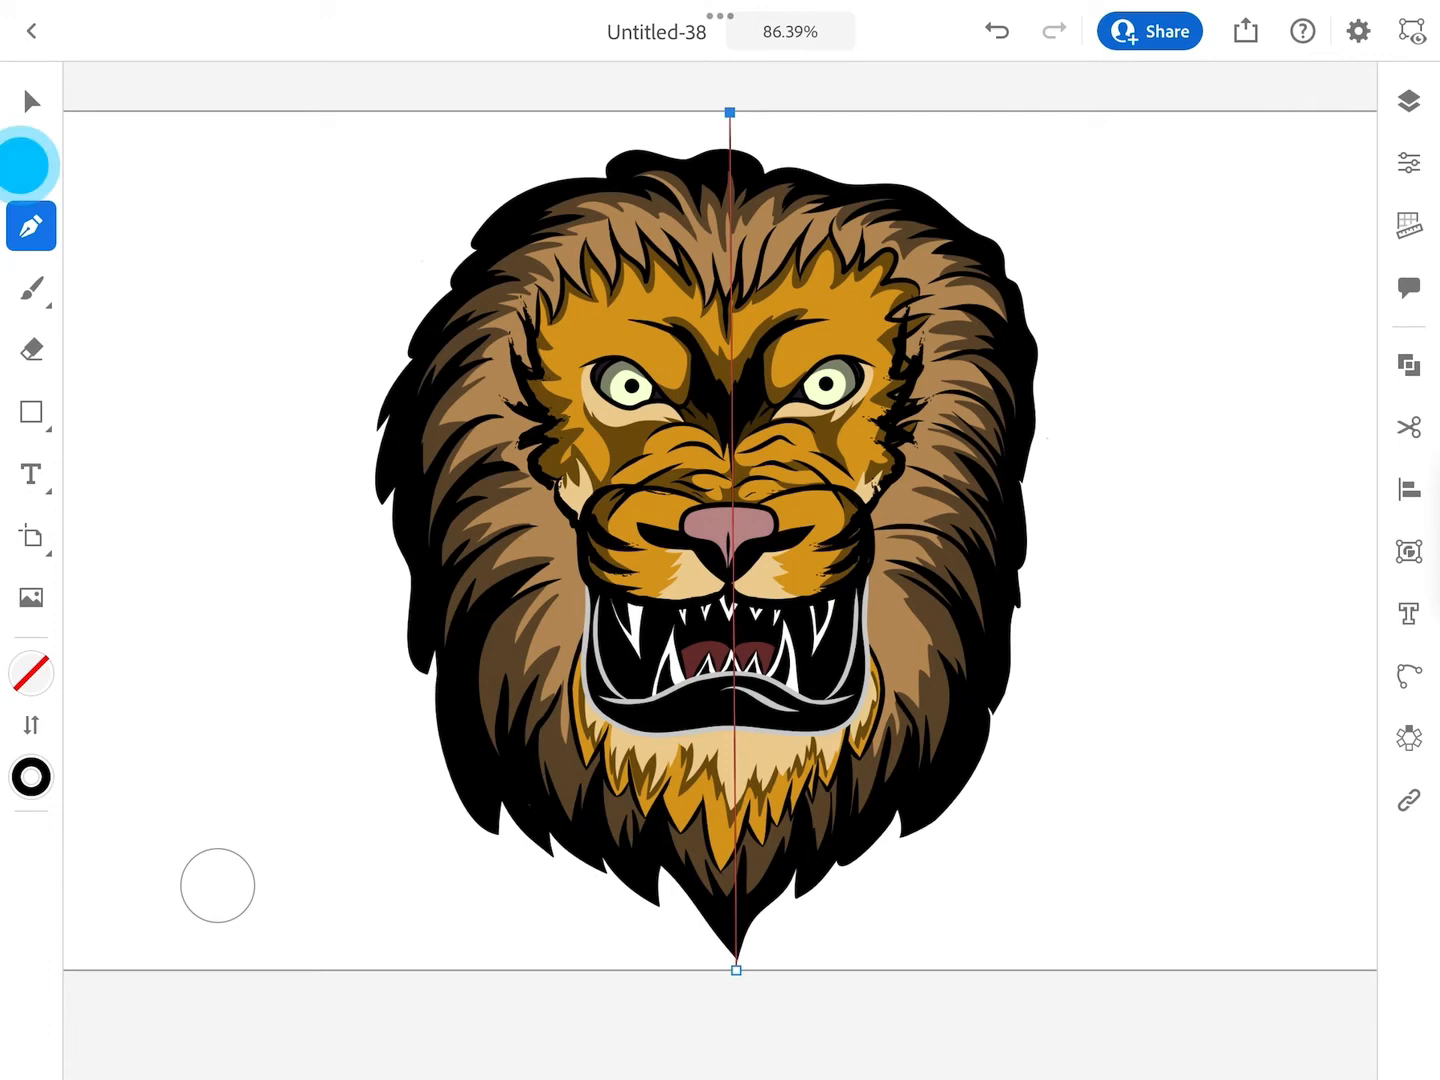
left_click_drag(734, 969, 726, 969)
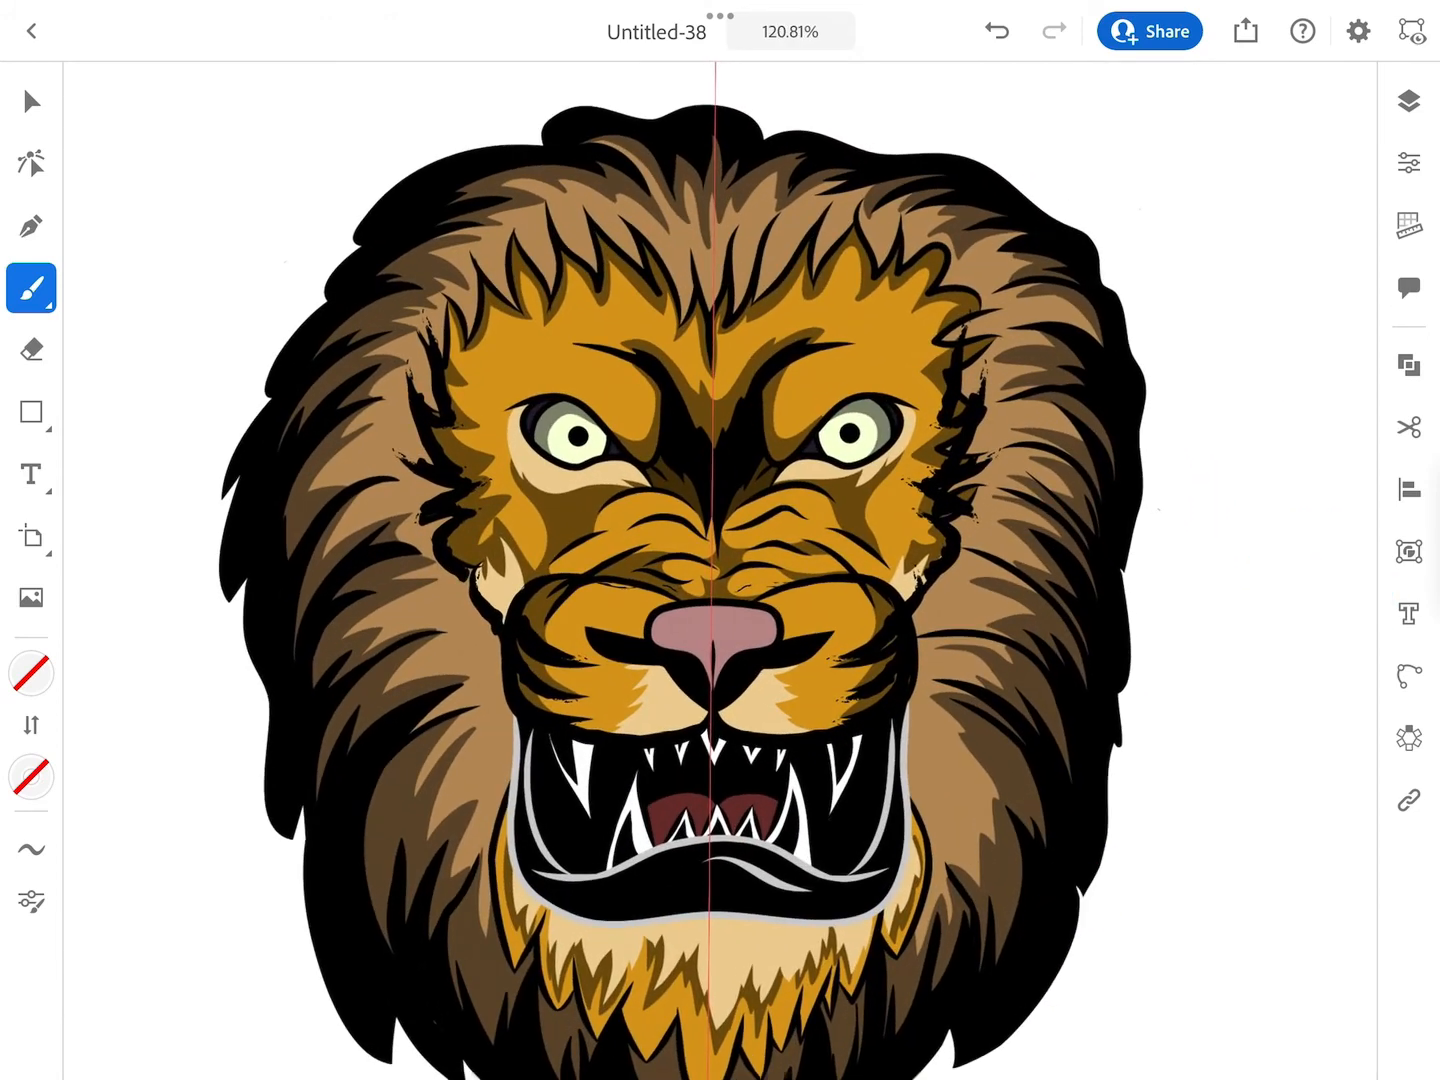
left_click(1408, 738)
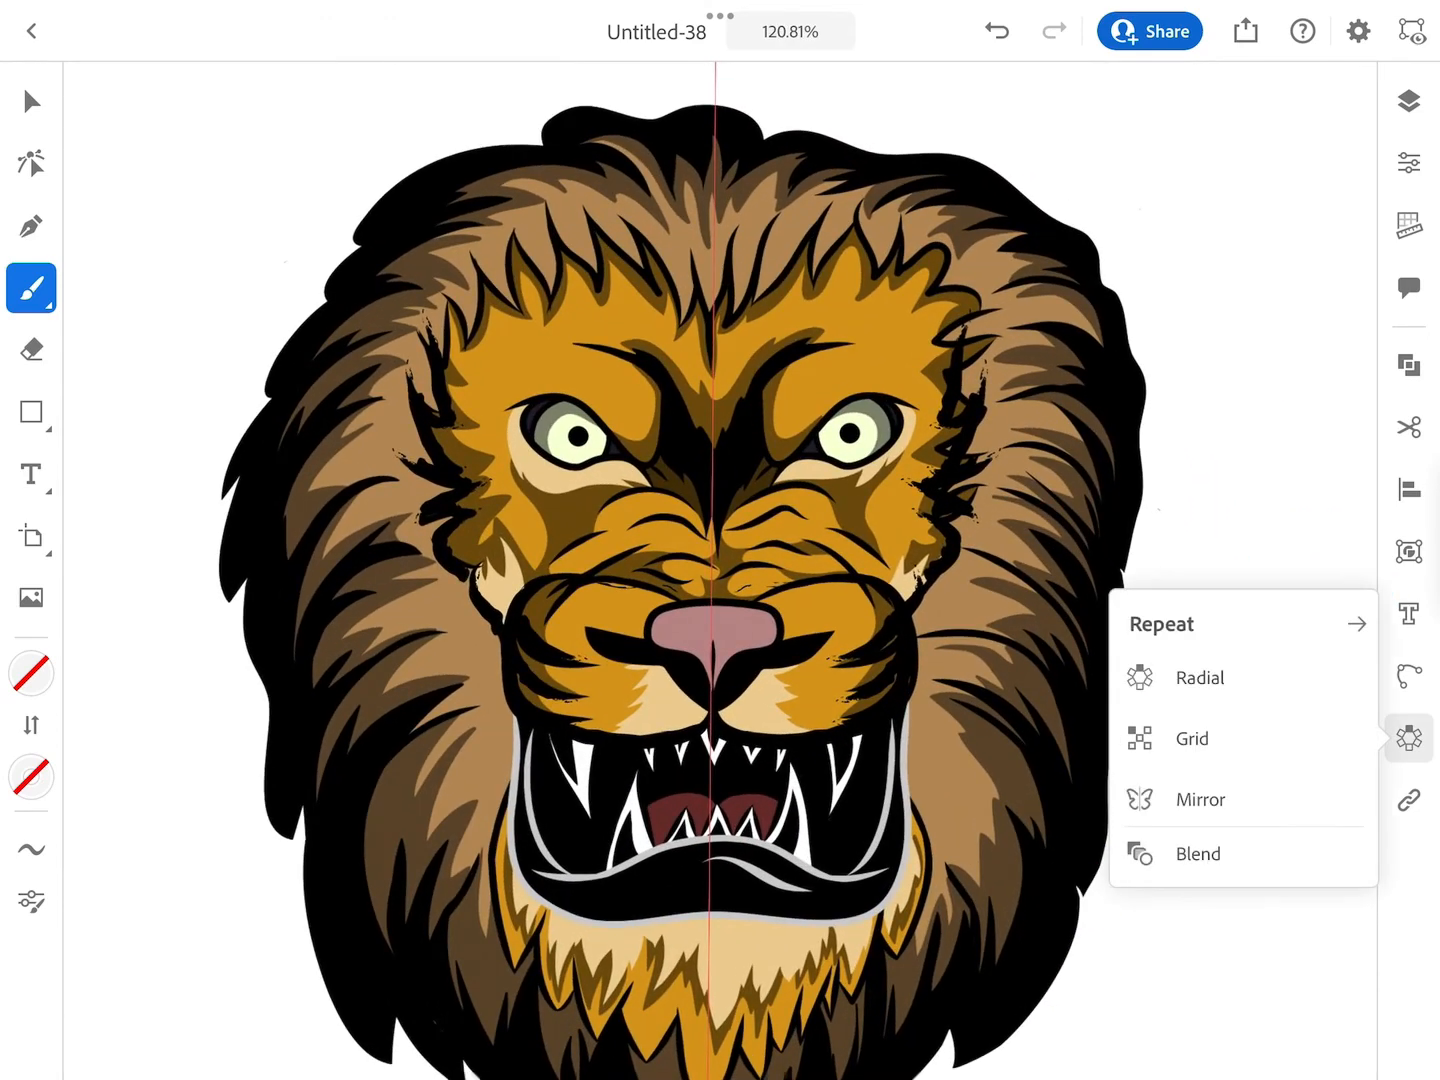
left_click(1408, 738)
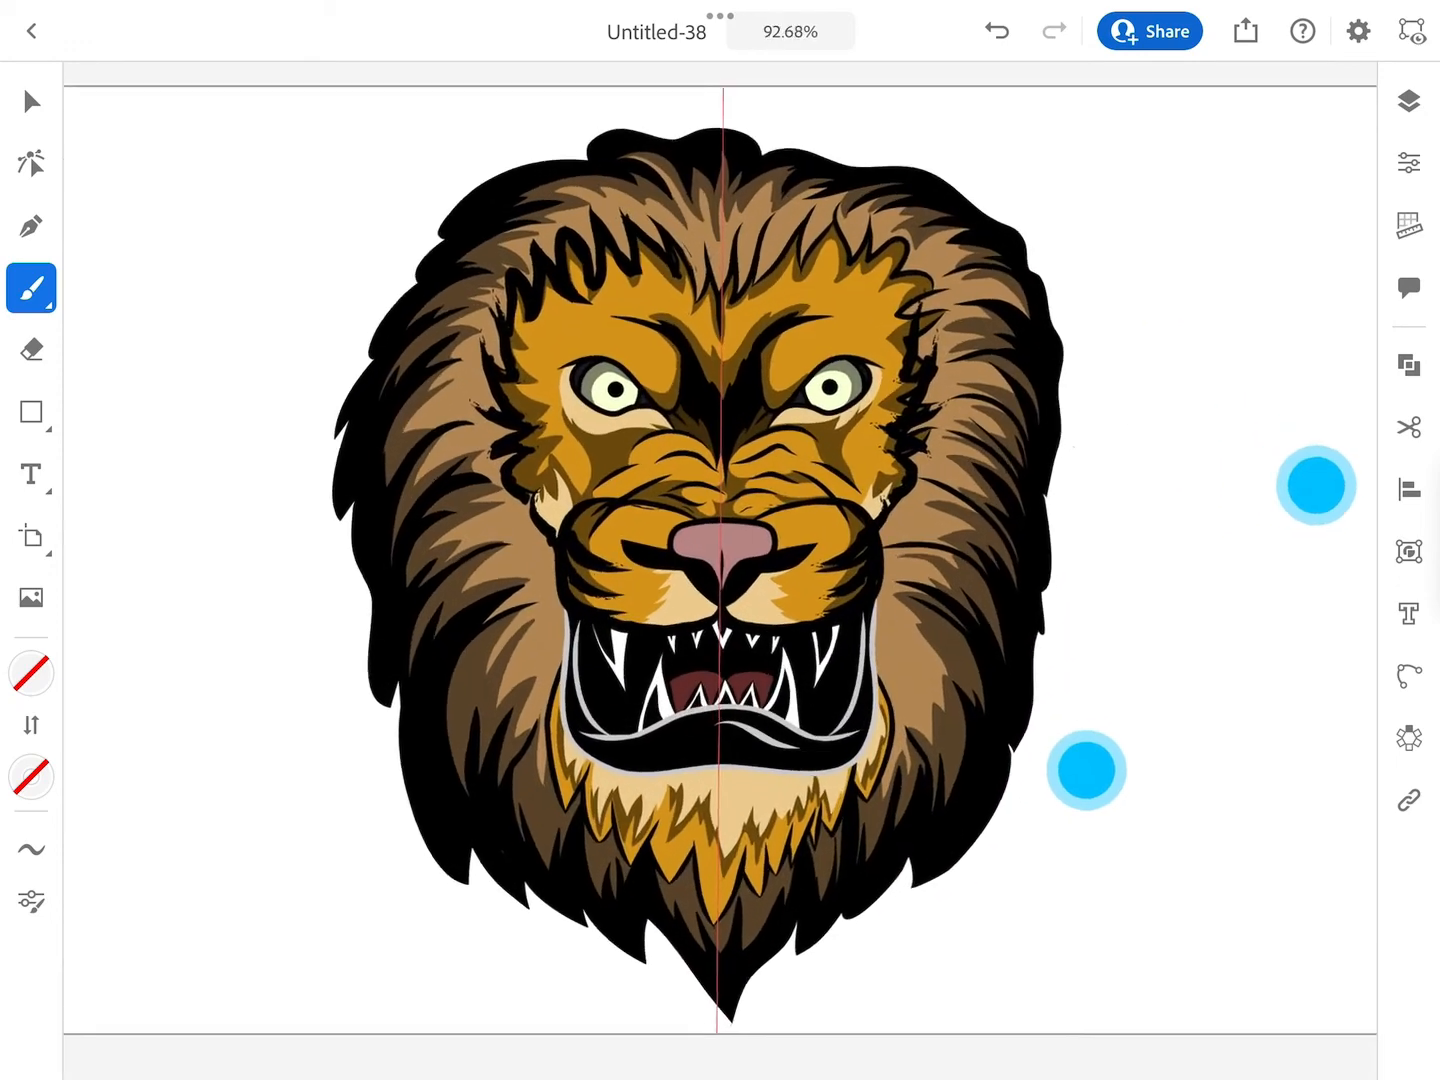
left_click(31, 101)
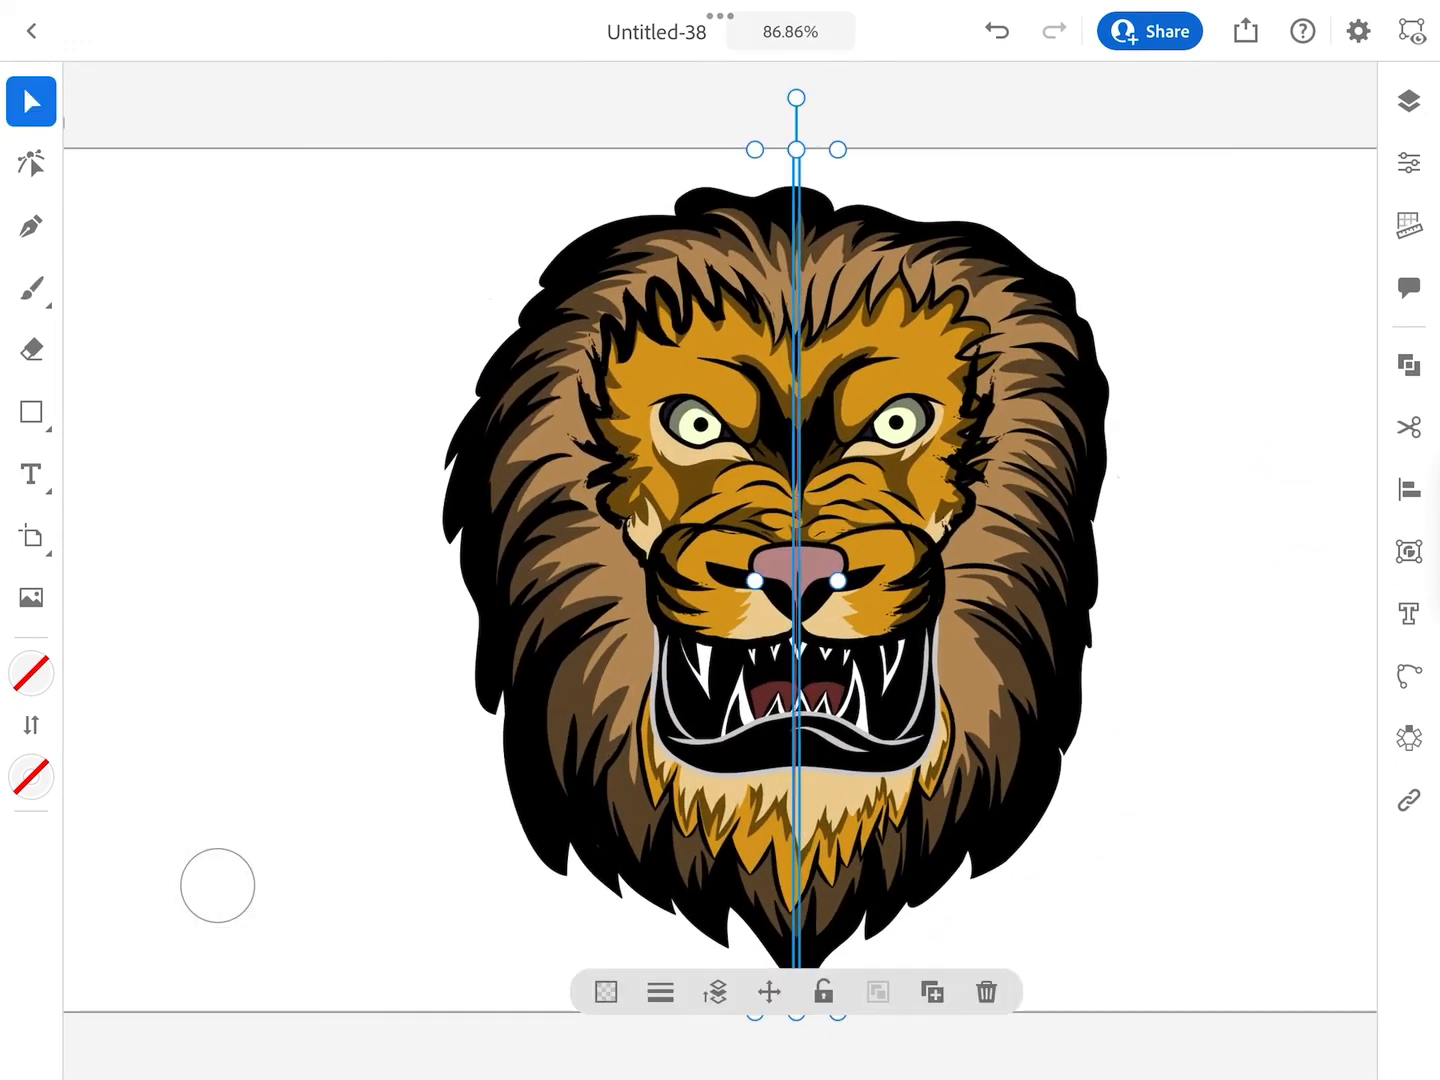
Apply Repeat > Mirror to the mane strokes, select the new repeat, and hide Layer 1.
left_click(1408, 101)
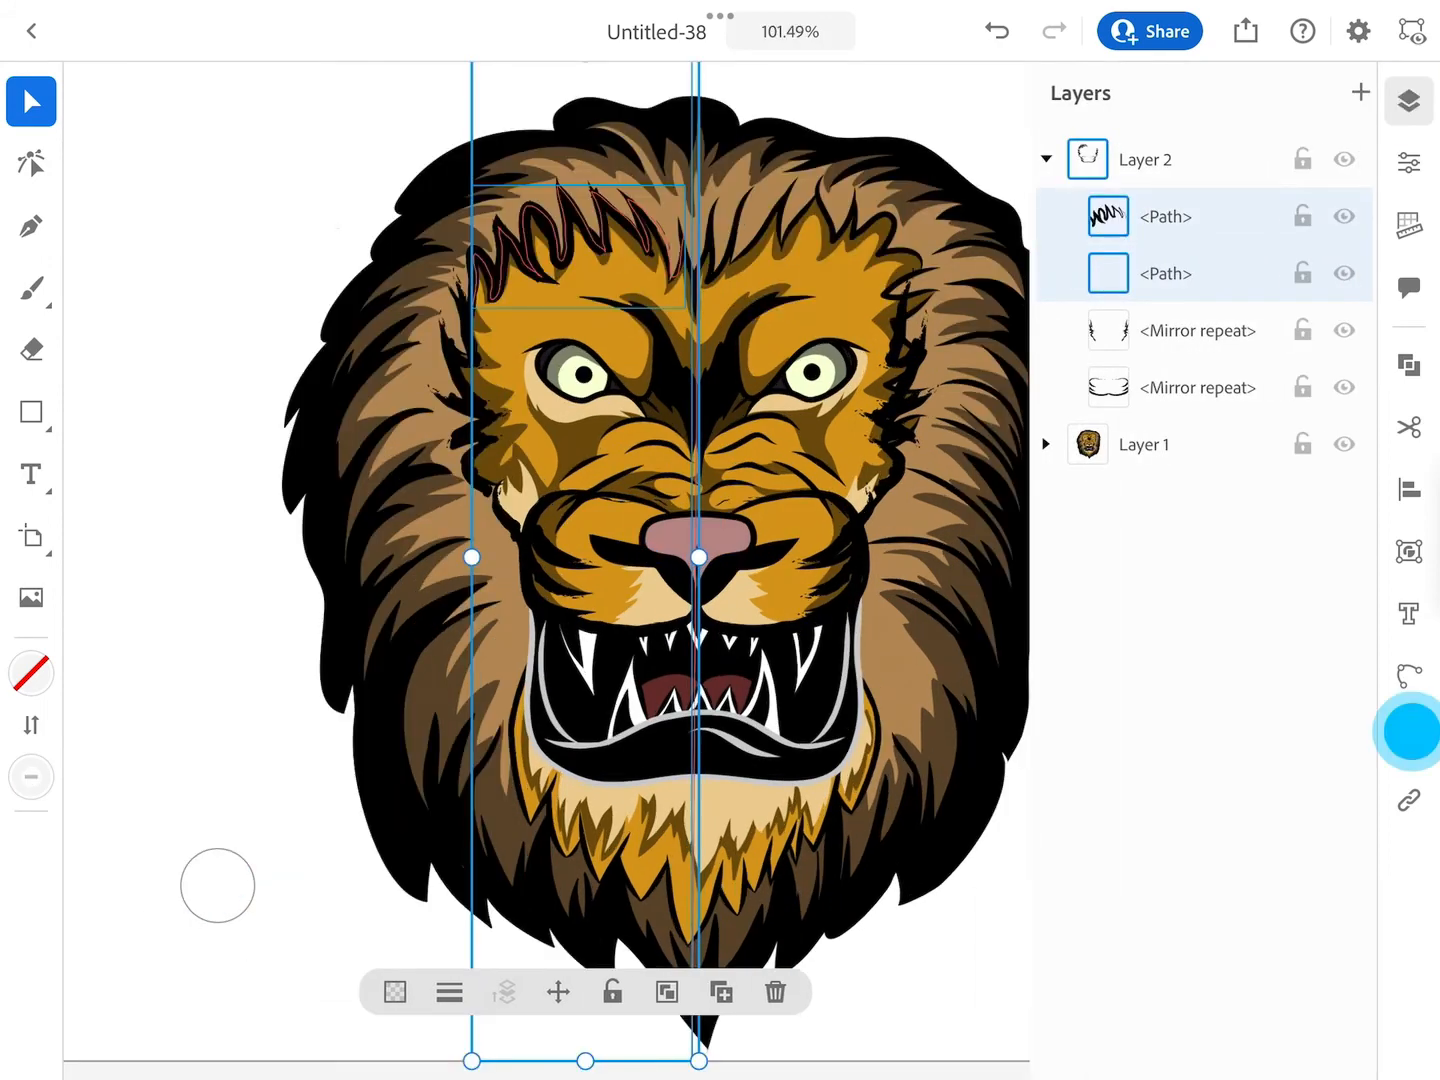
left_click(1408, 738)
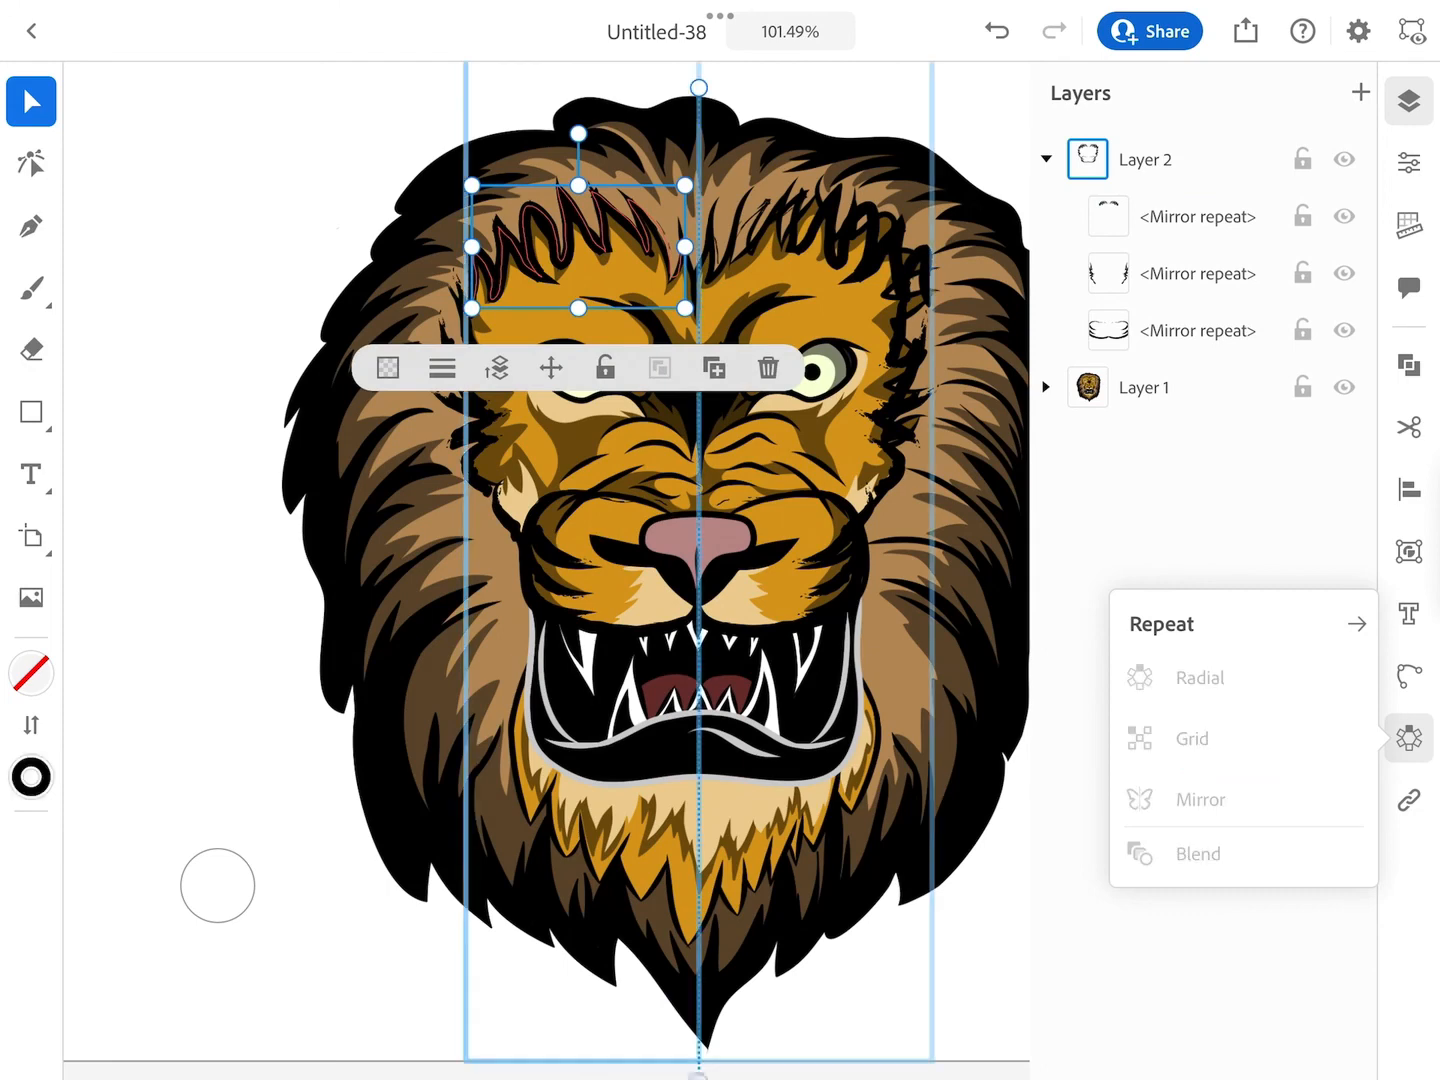
left_click(1196, 216)
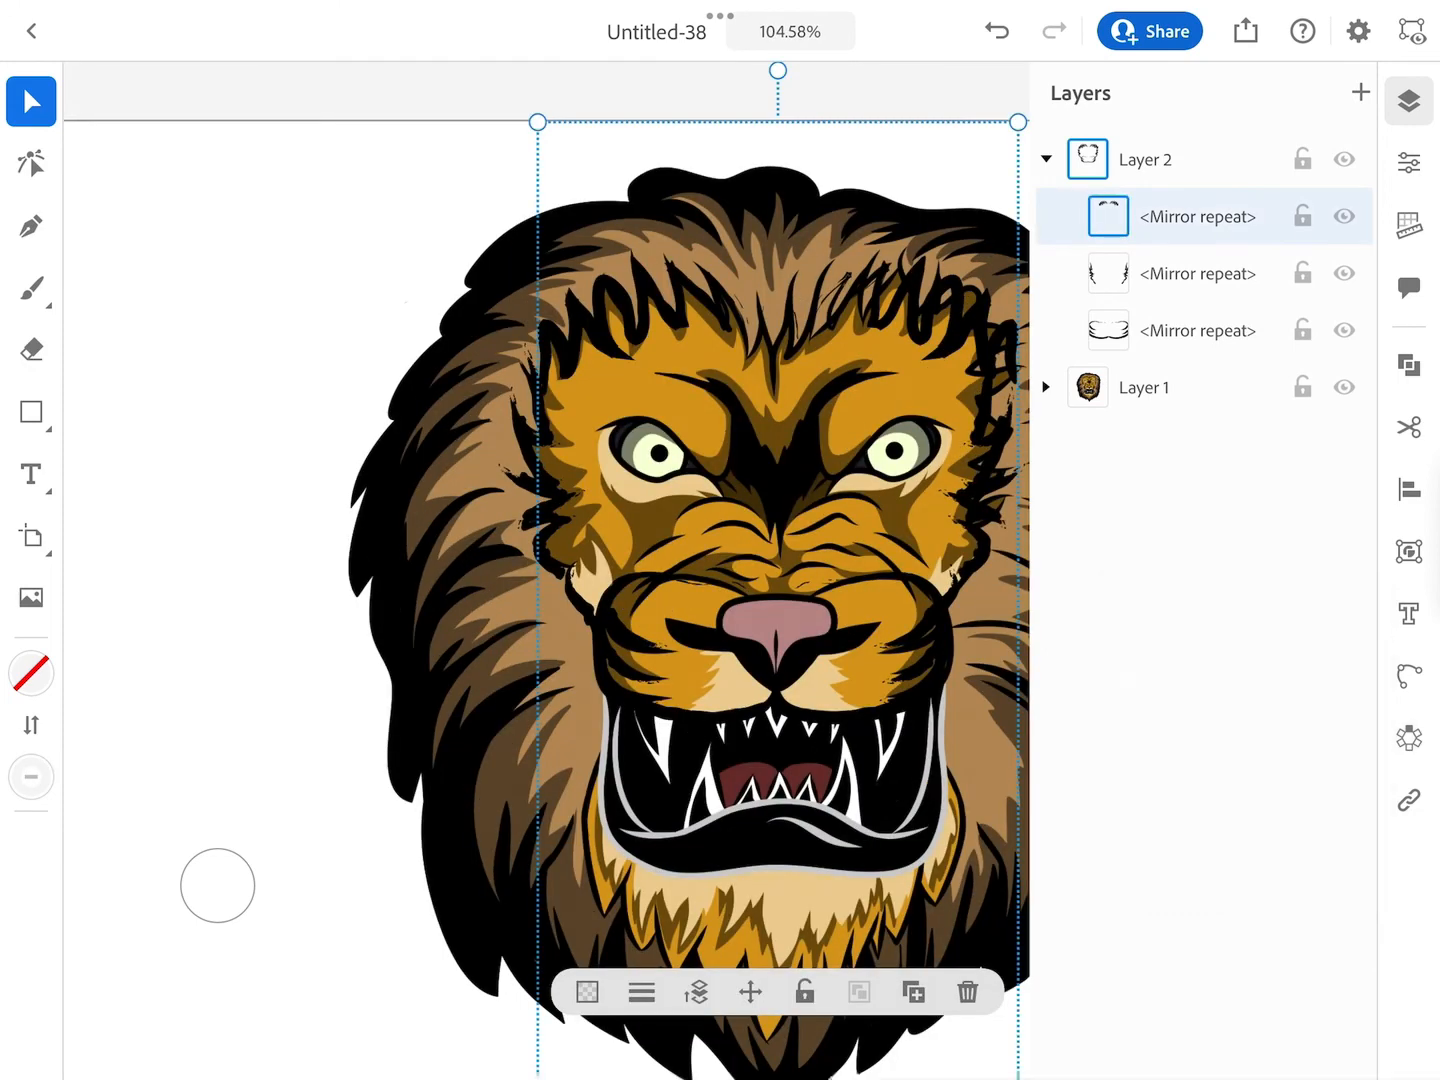
left_click(1344, 387)
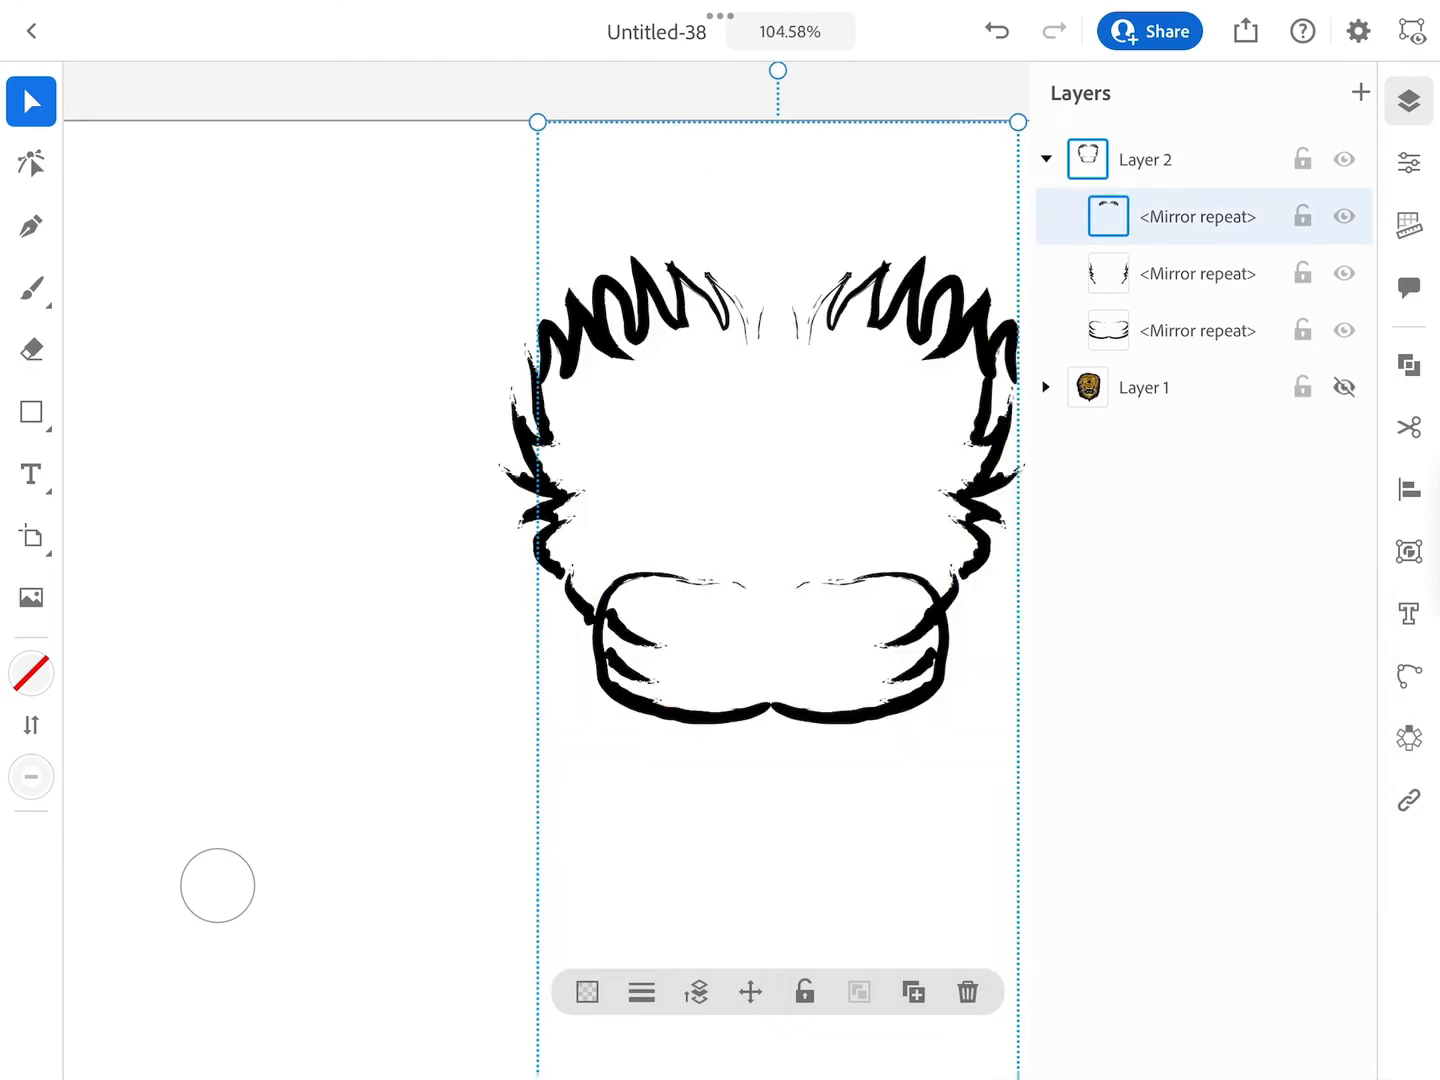